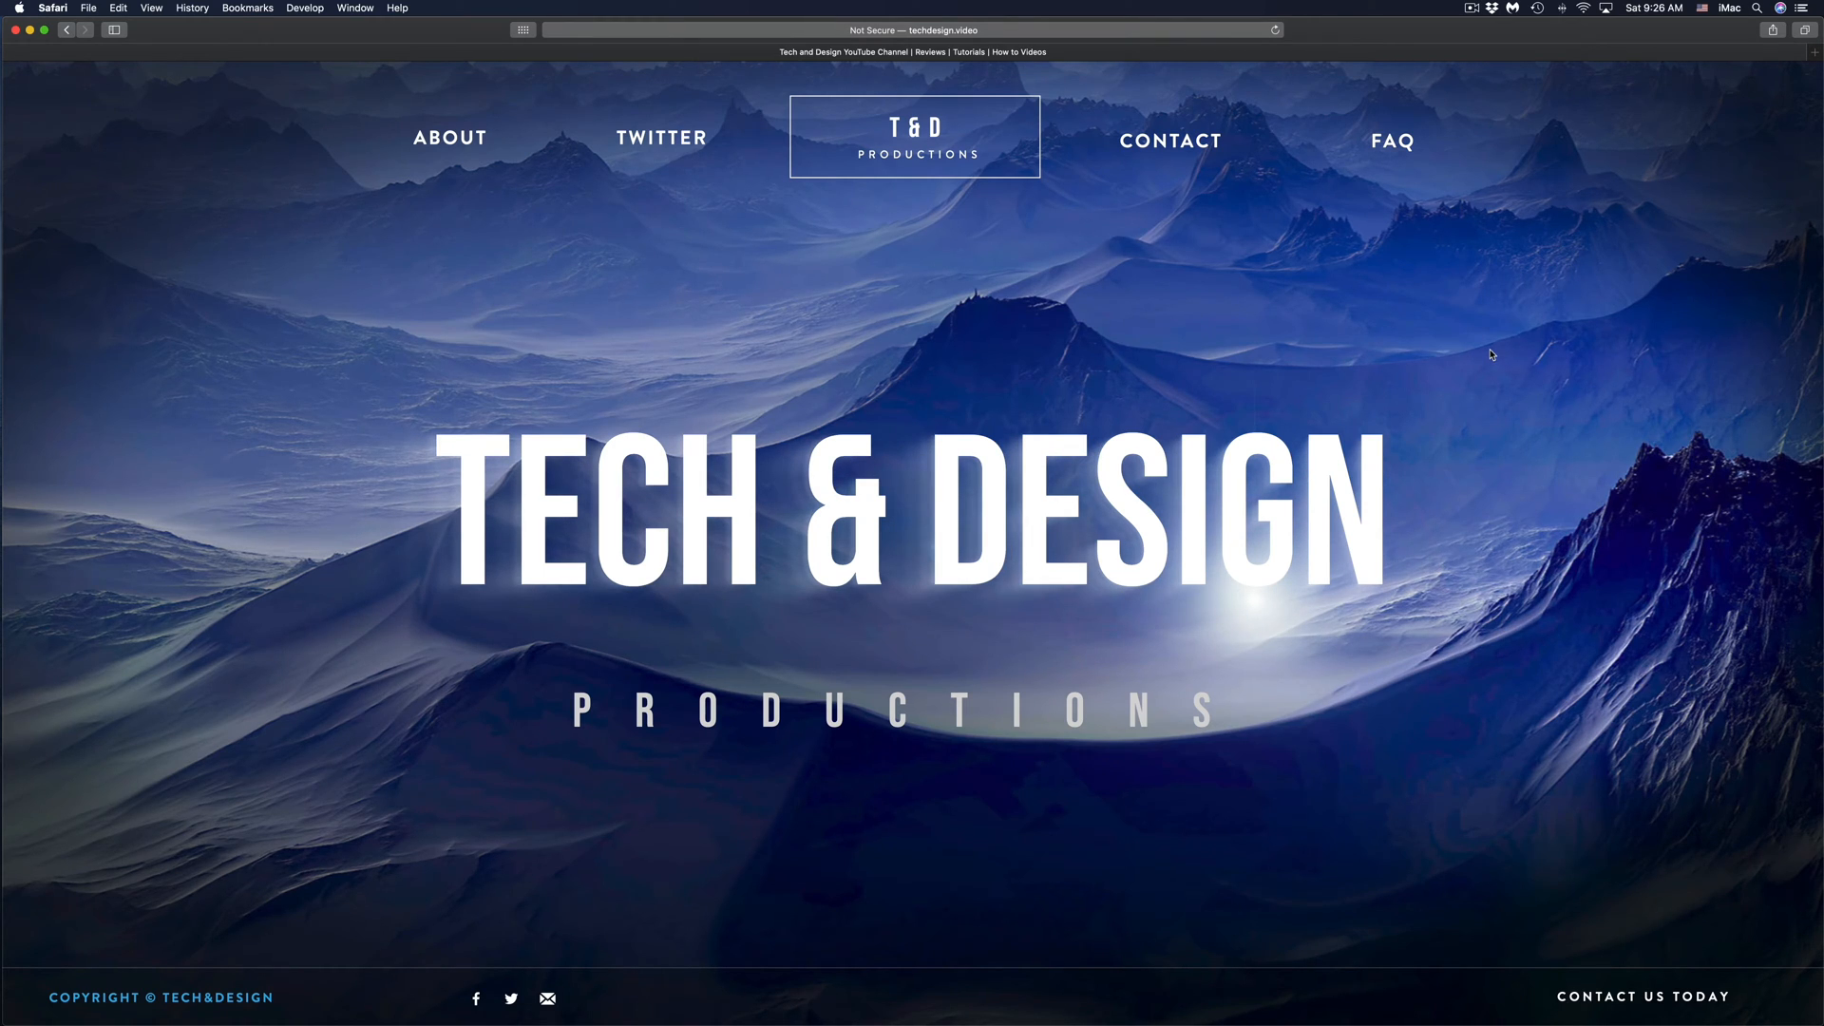
mouse_move(1522, 313)
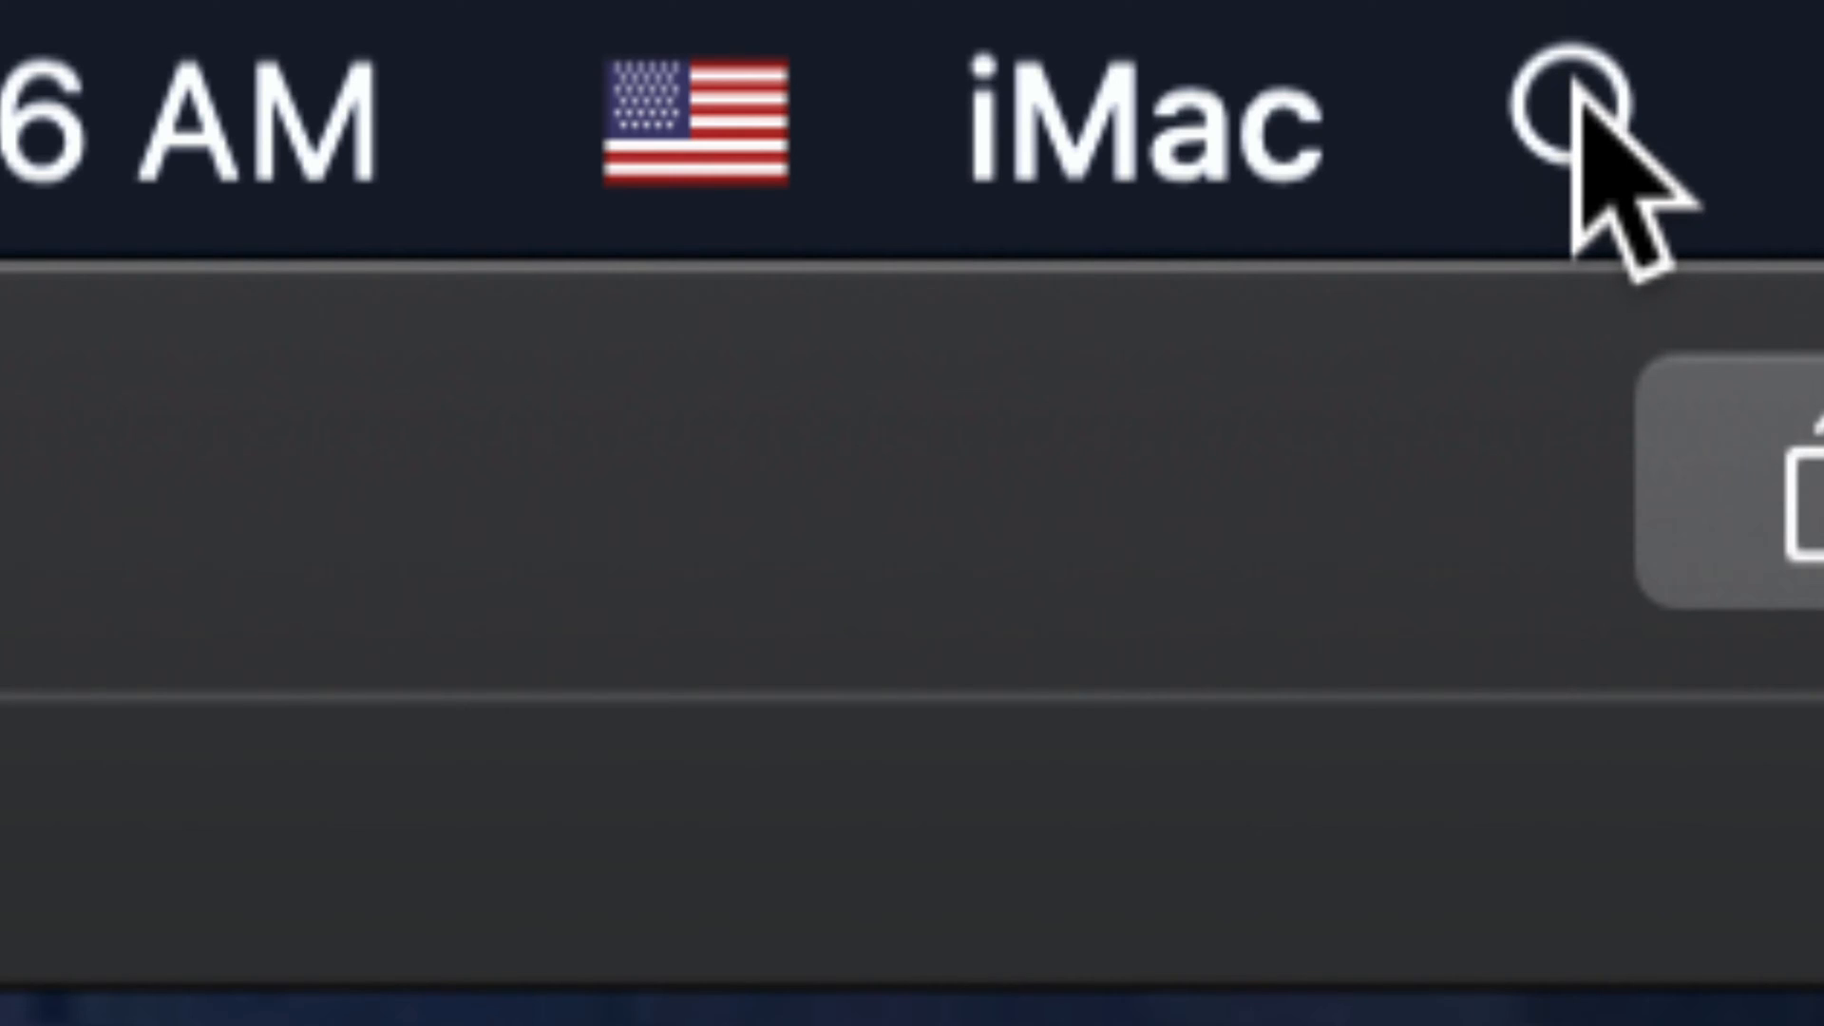
- Launch GoPro Quik from Spotlight by searching 'gopro'
type("gopro")
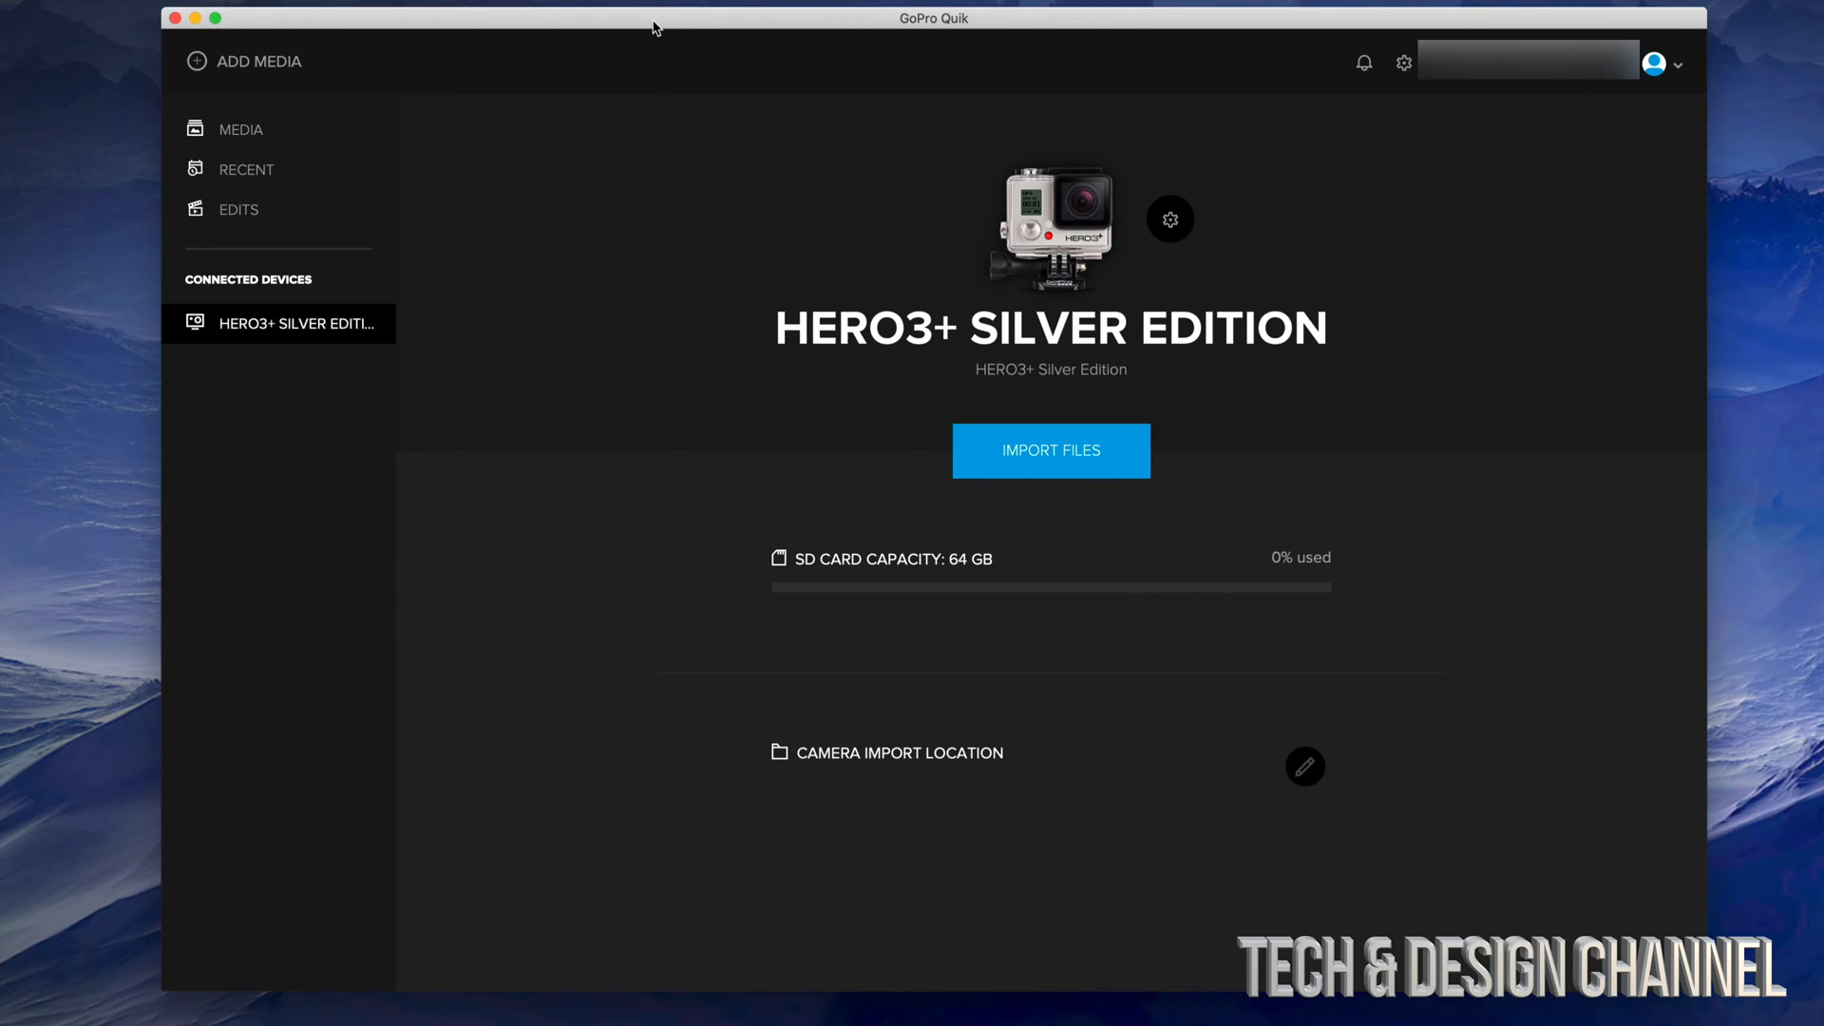
mouse_move(1148, 420)
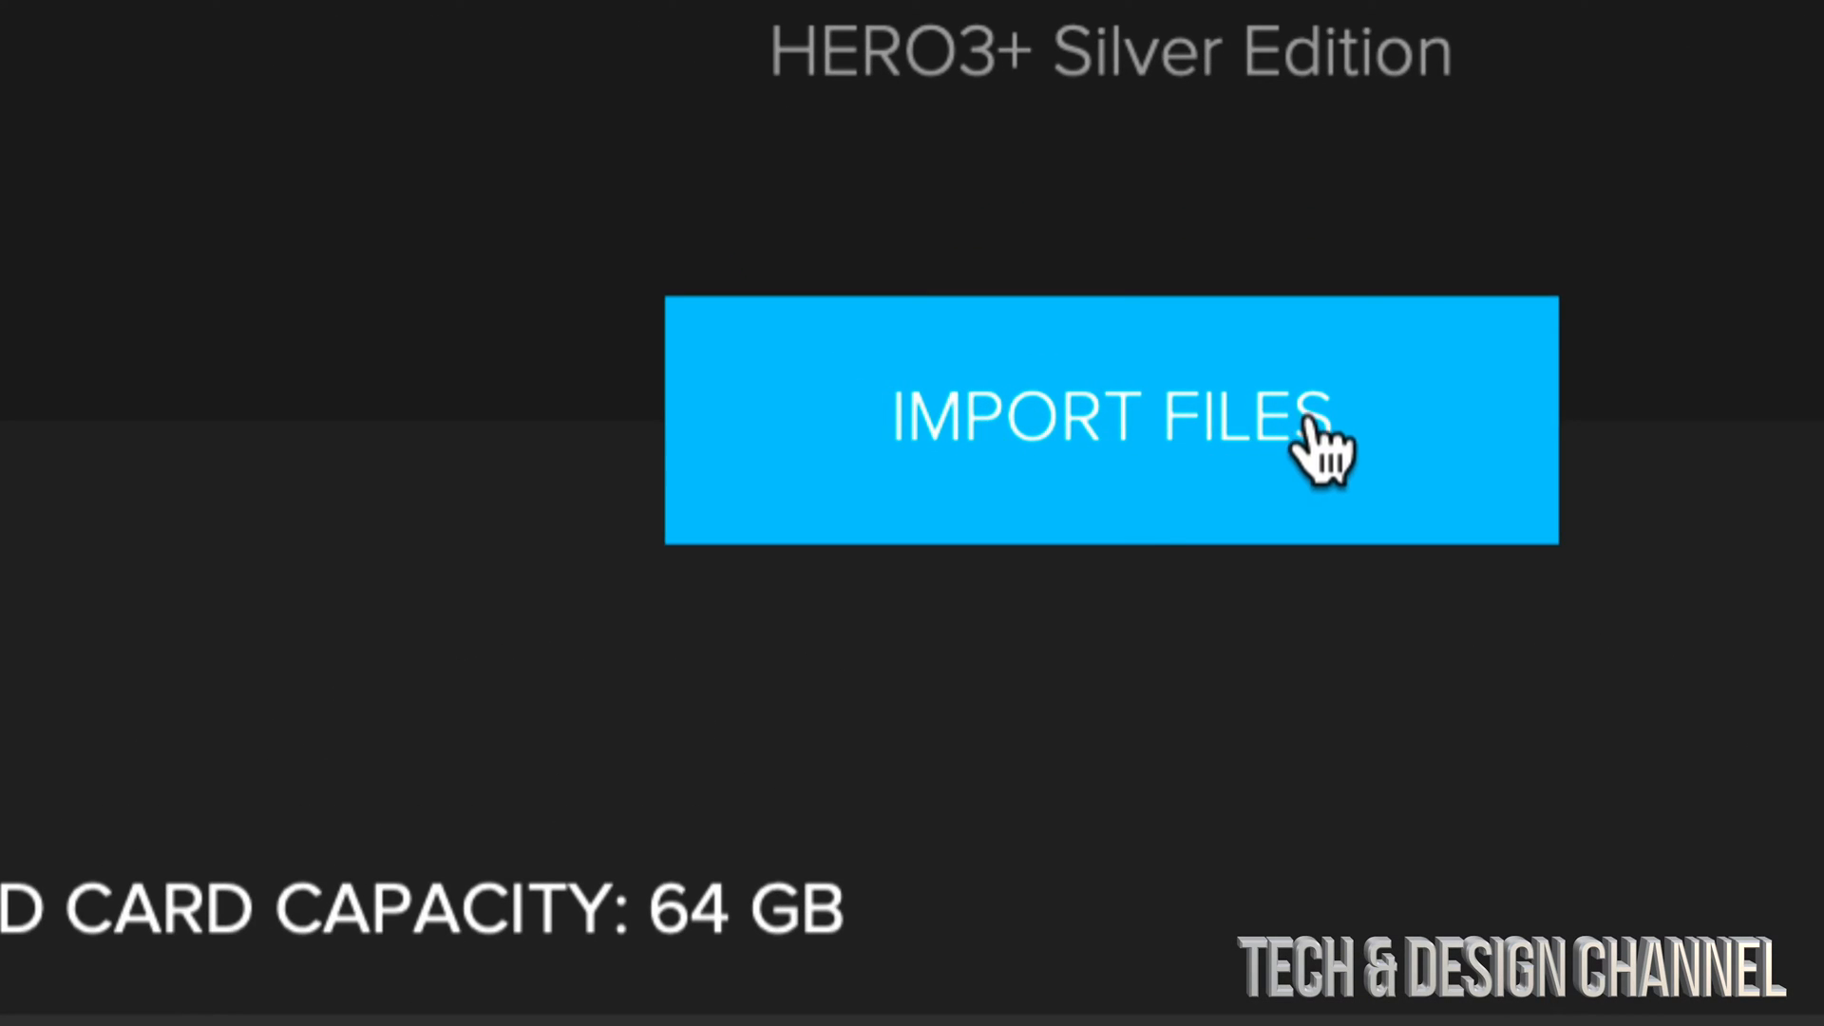
- Attempt to import the HERO3+ files and dismiss the Files Not Imported warning
left_click(1106, 420)
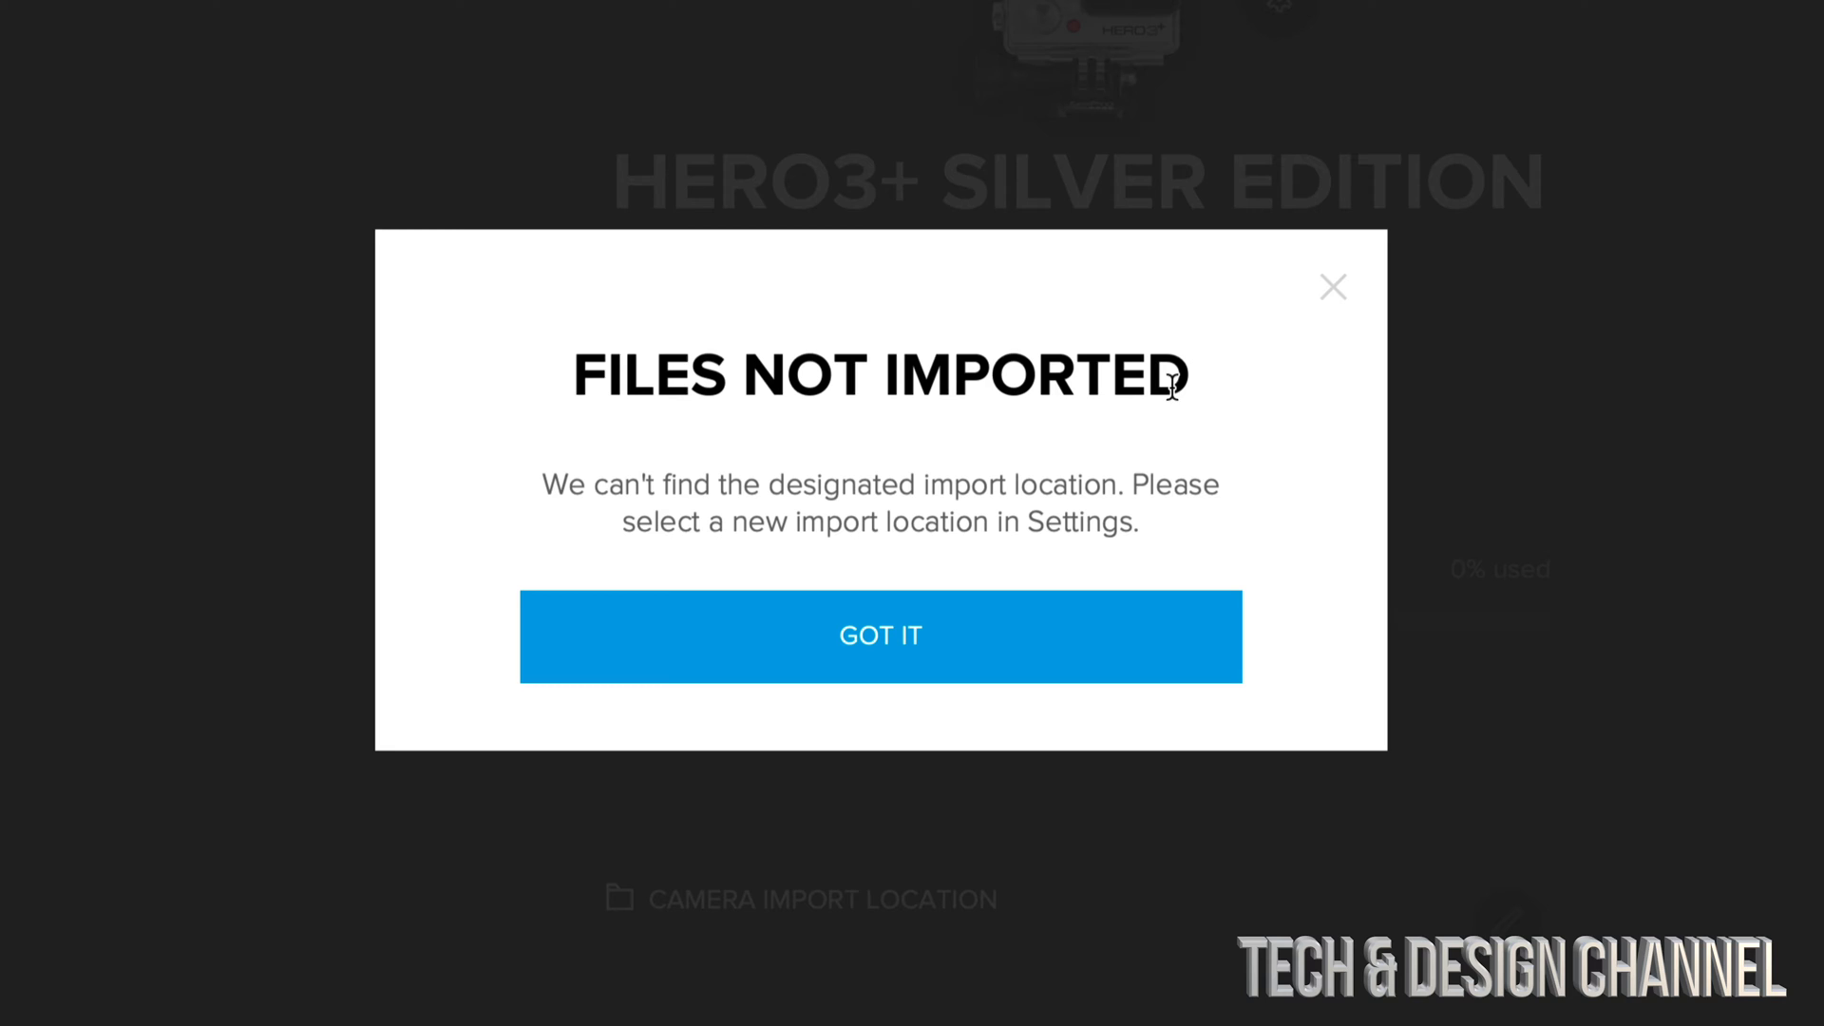
mouse_move(1178, 454)
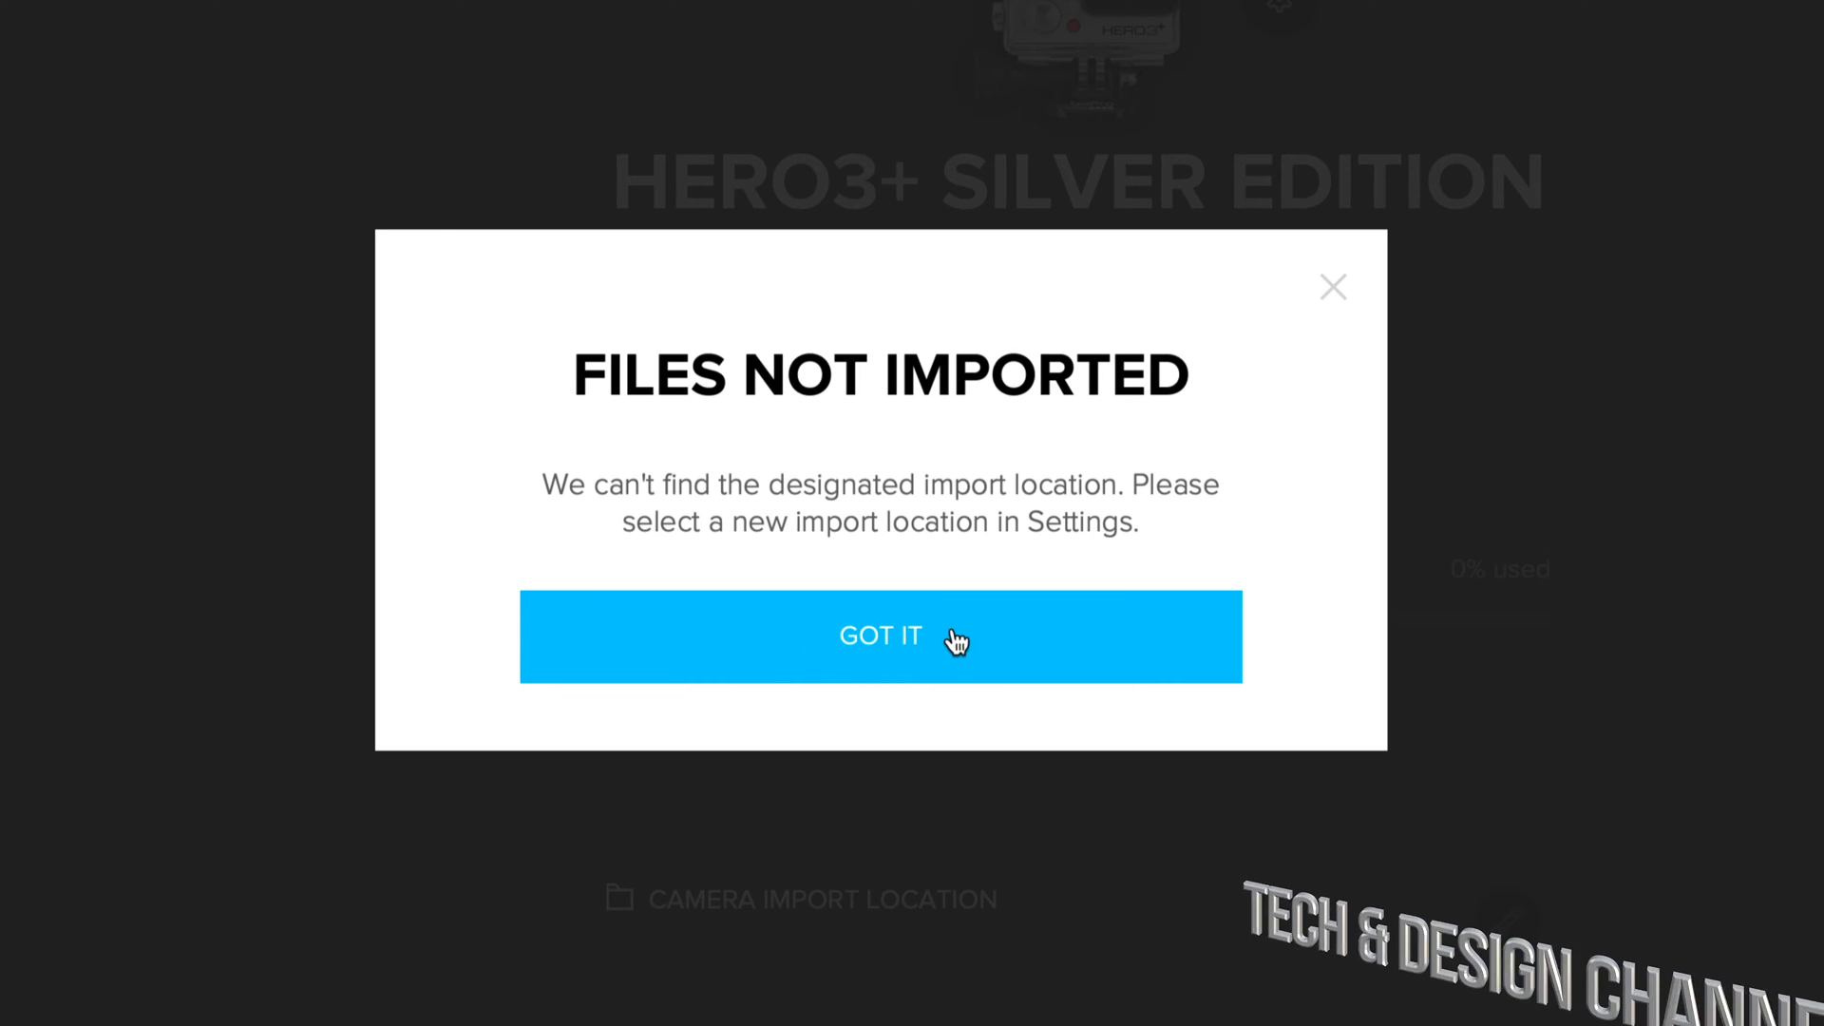
left_click(880, 636)
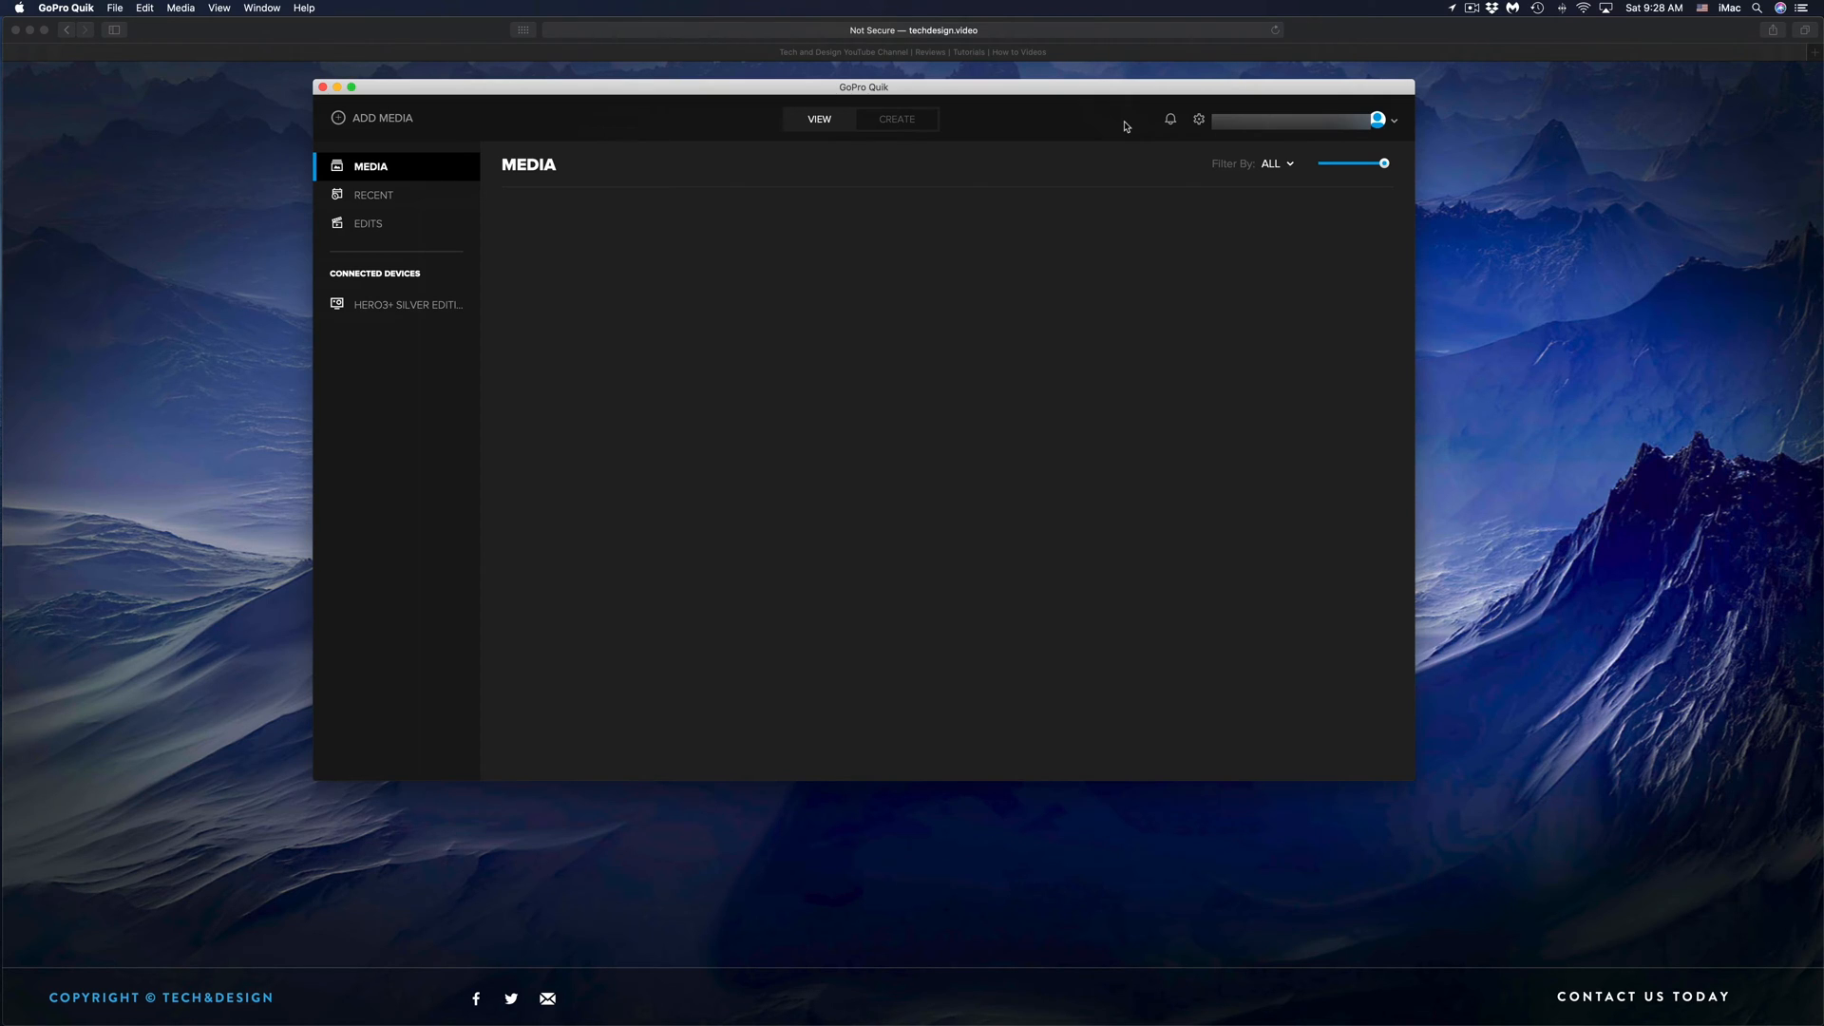
mouse_move(1199, 118)
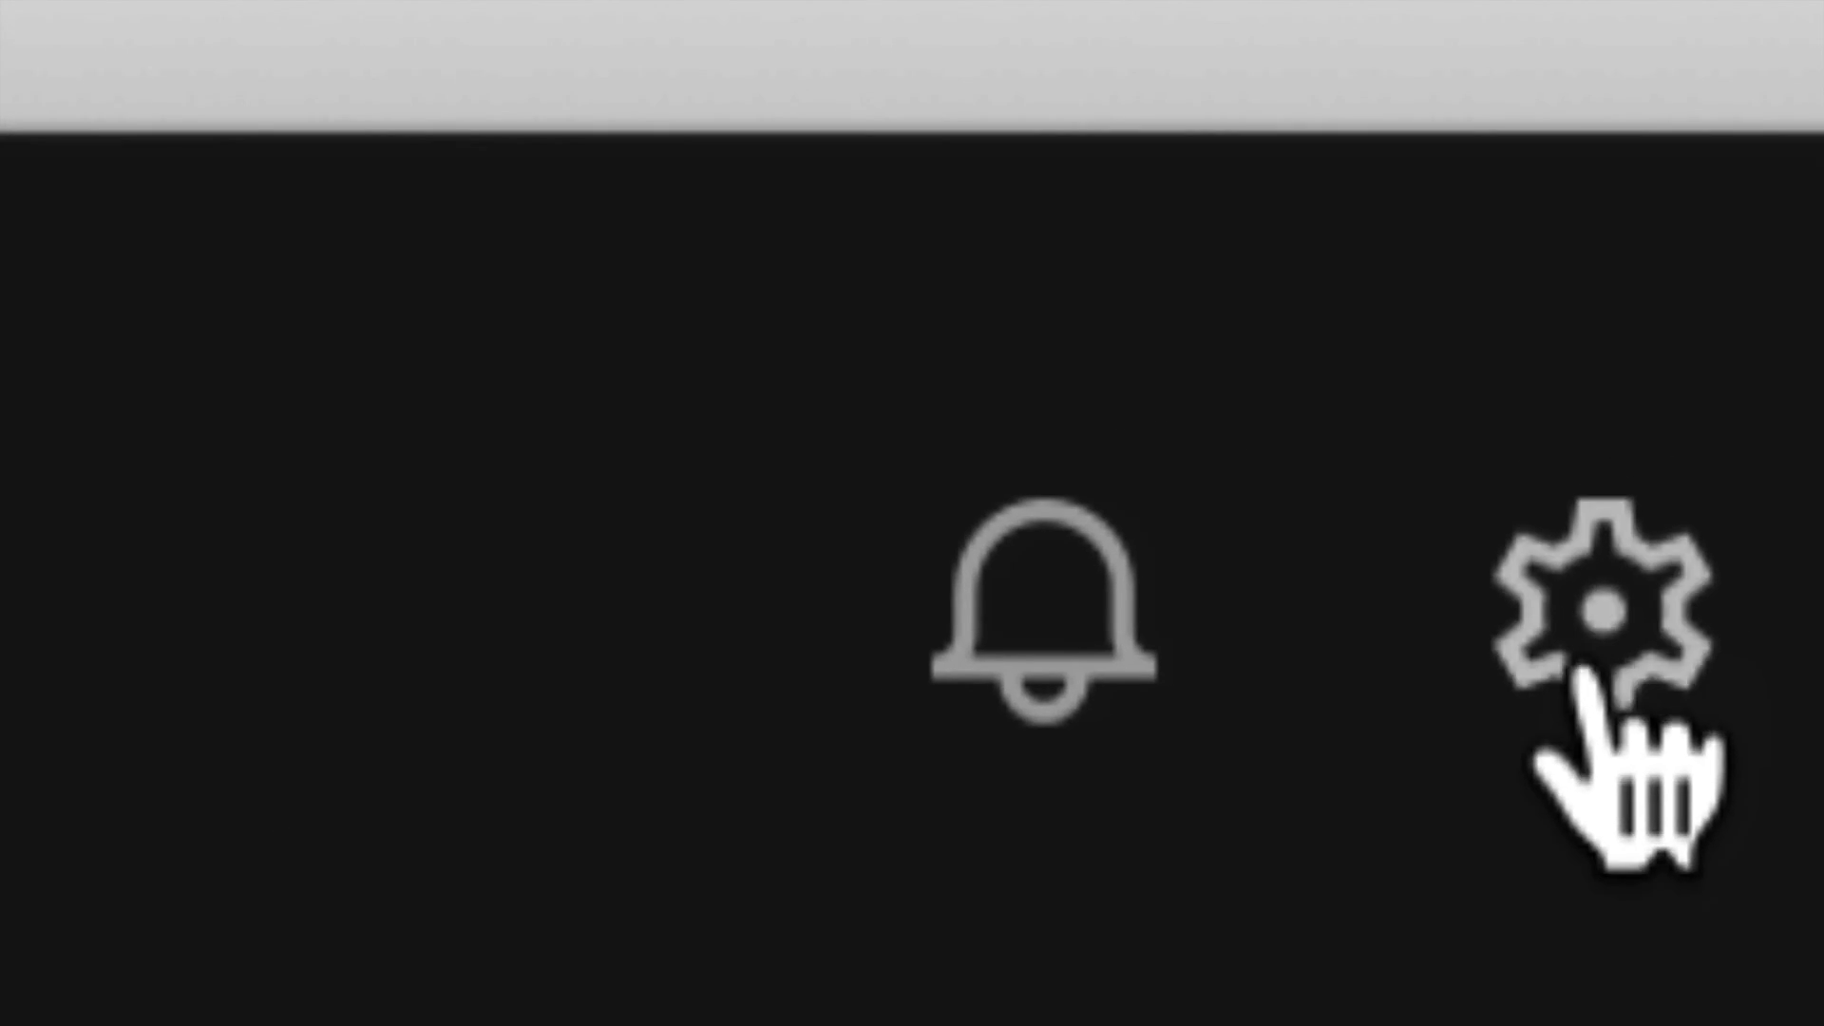
- Set the import location to the Desktop folder (/Users/iMac/Desktop) in settings
left_click(1450, 97)
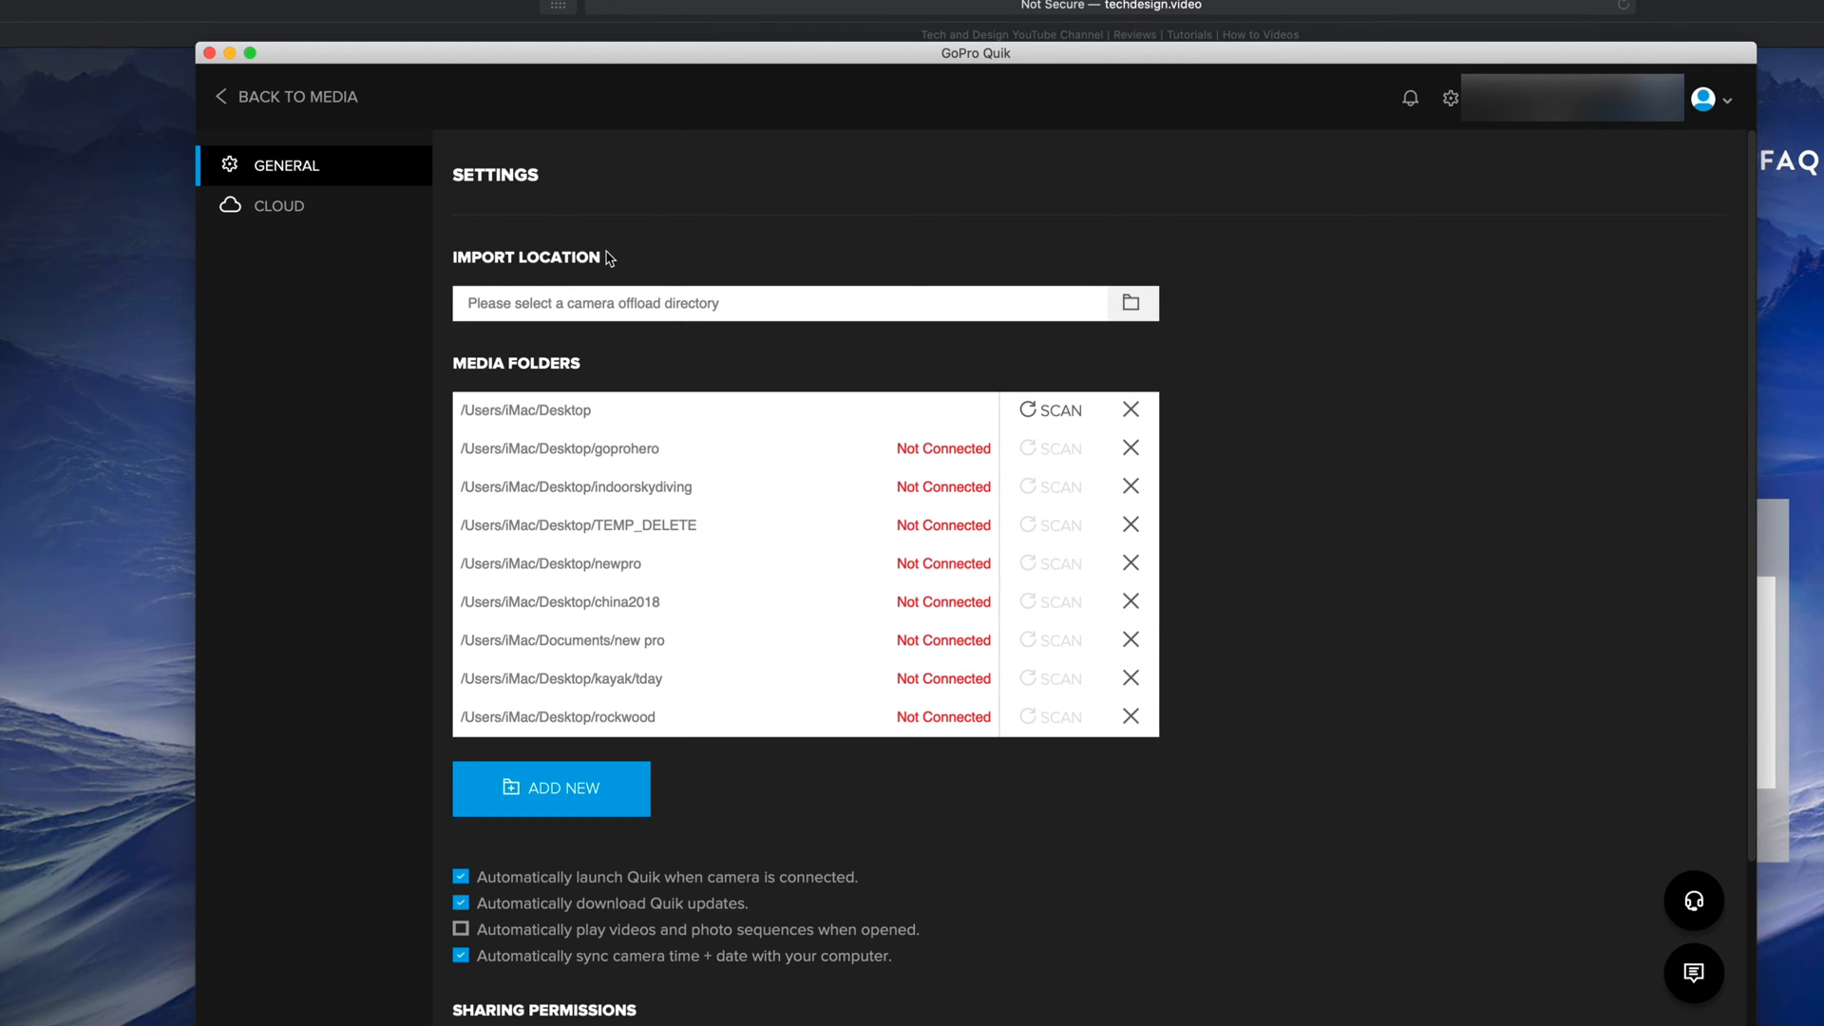
mouse_move(993, 293)
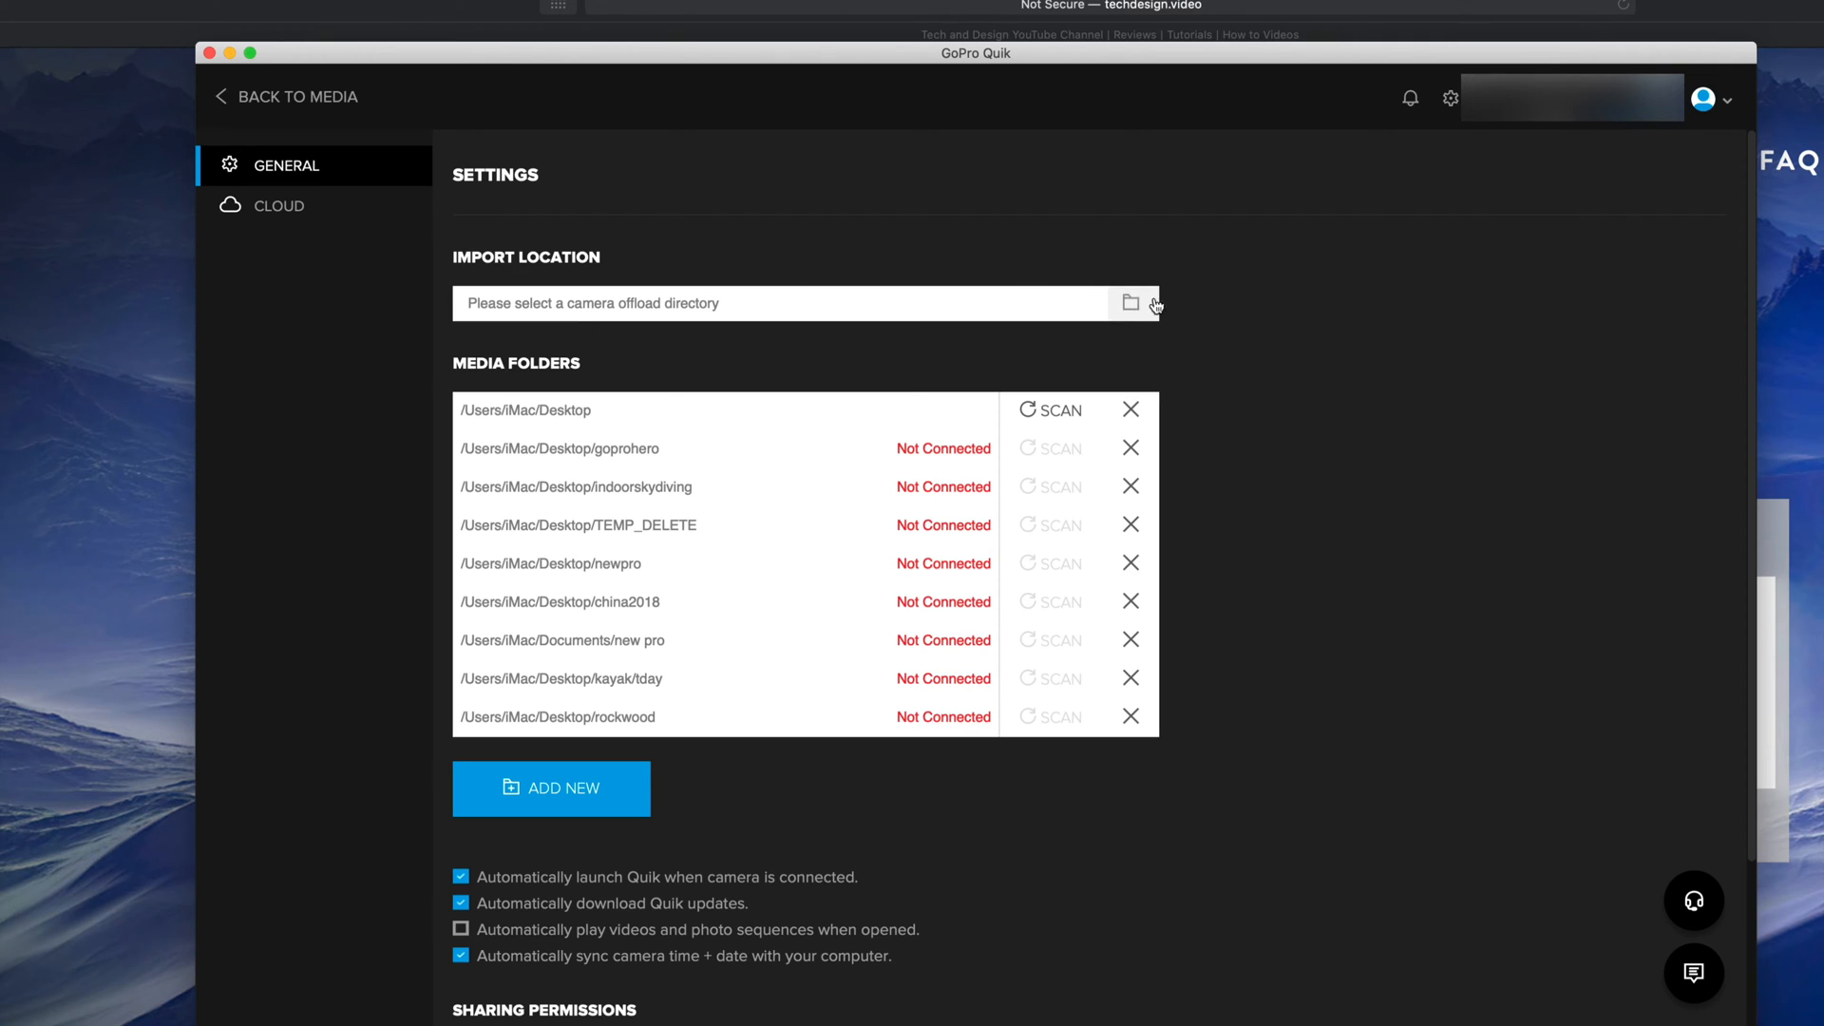
left_click(1129, 302)
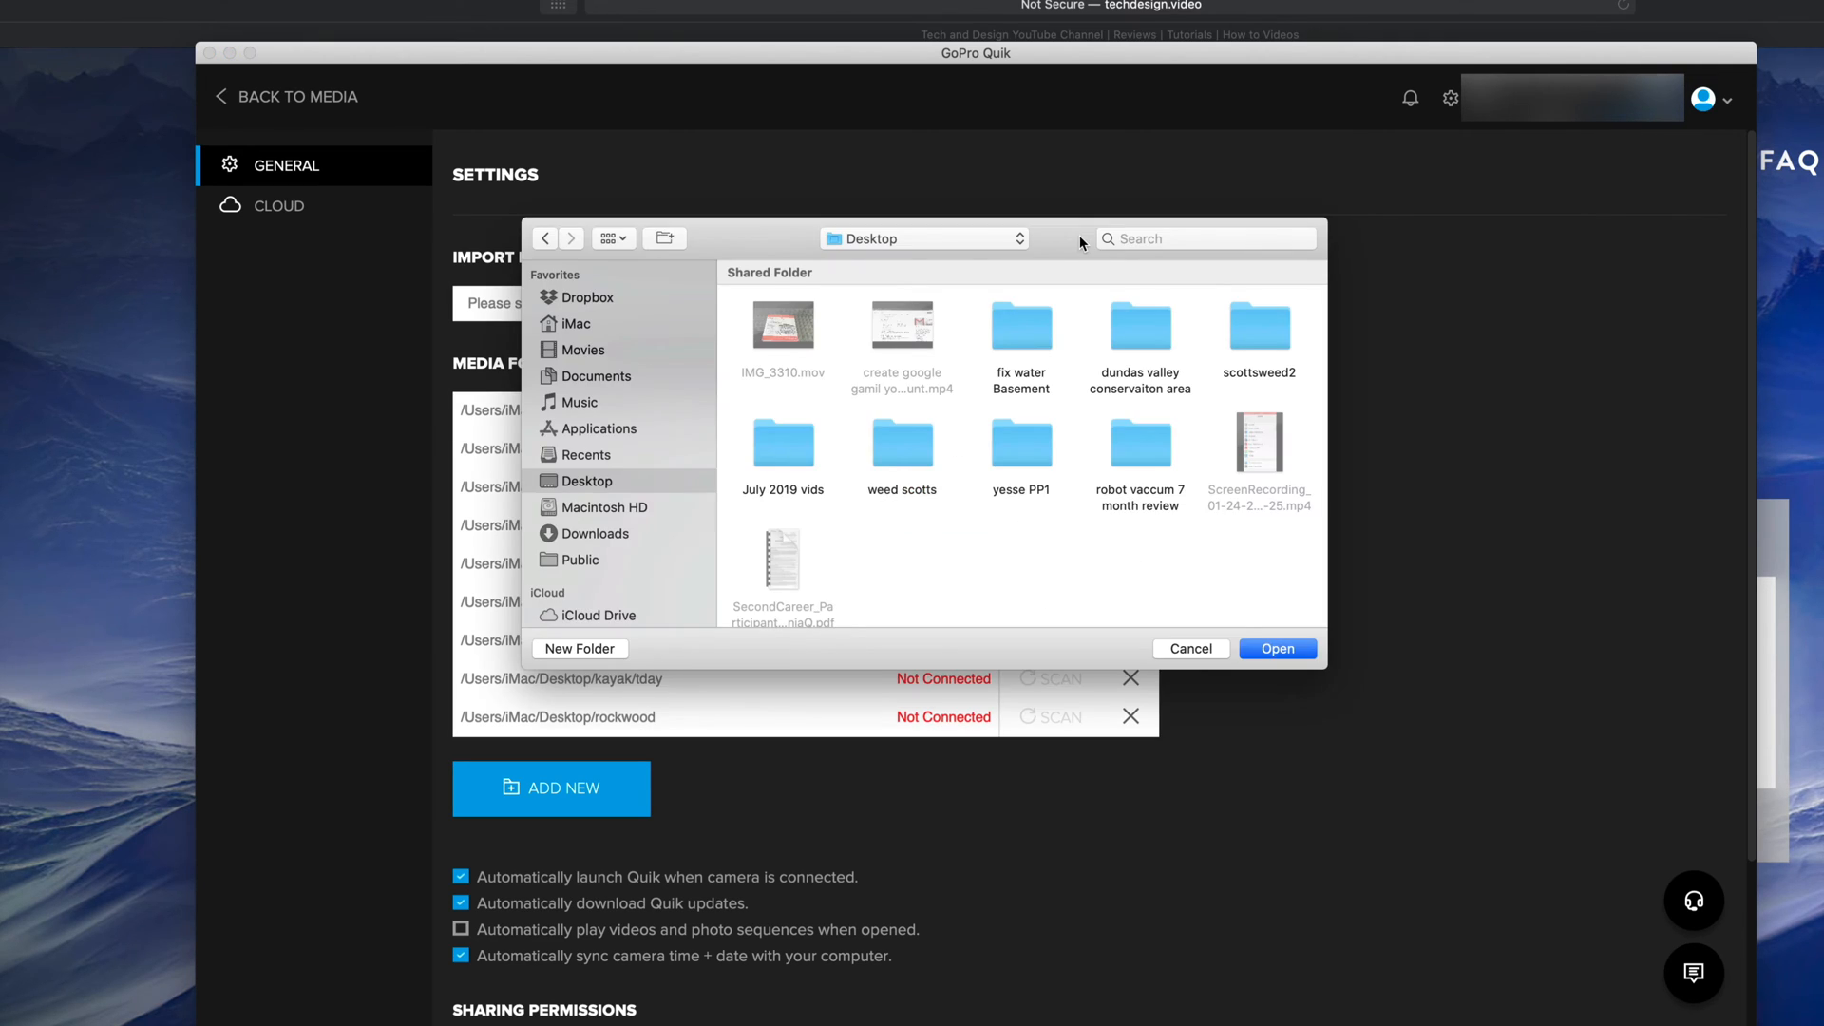
mouse_move(593, 396)
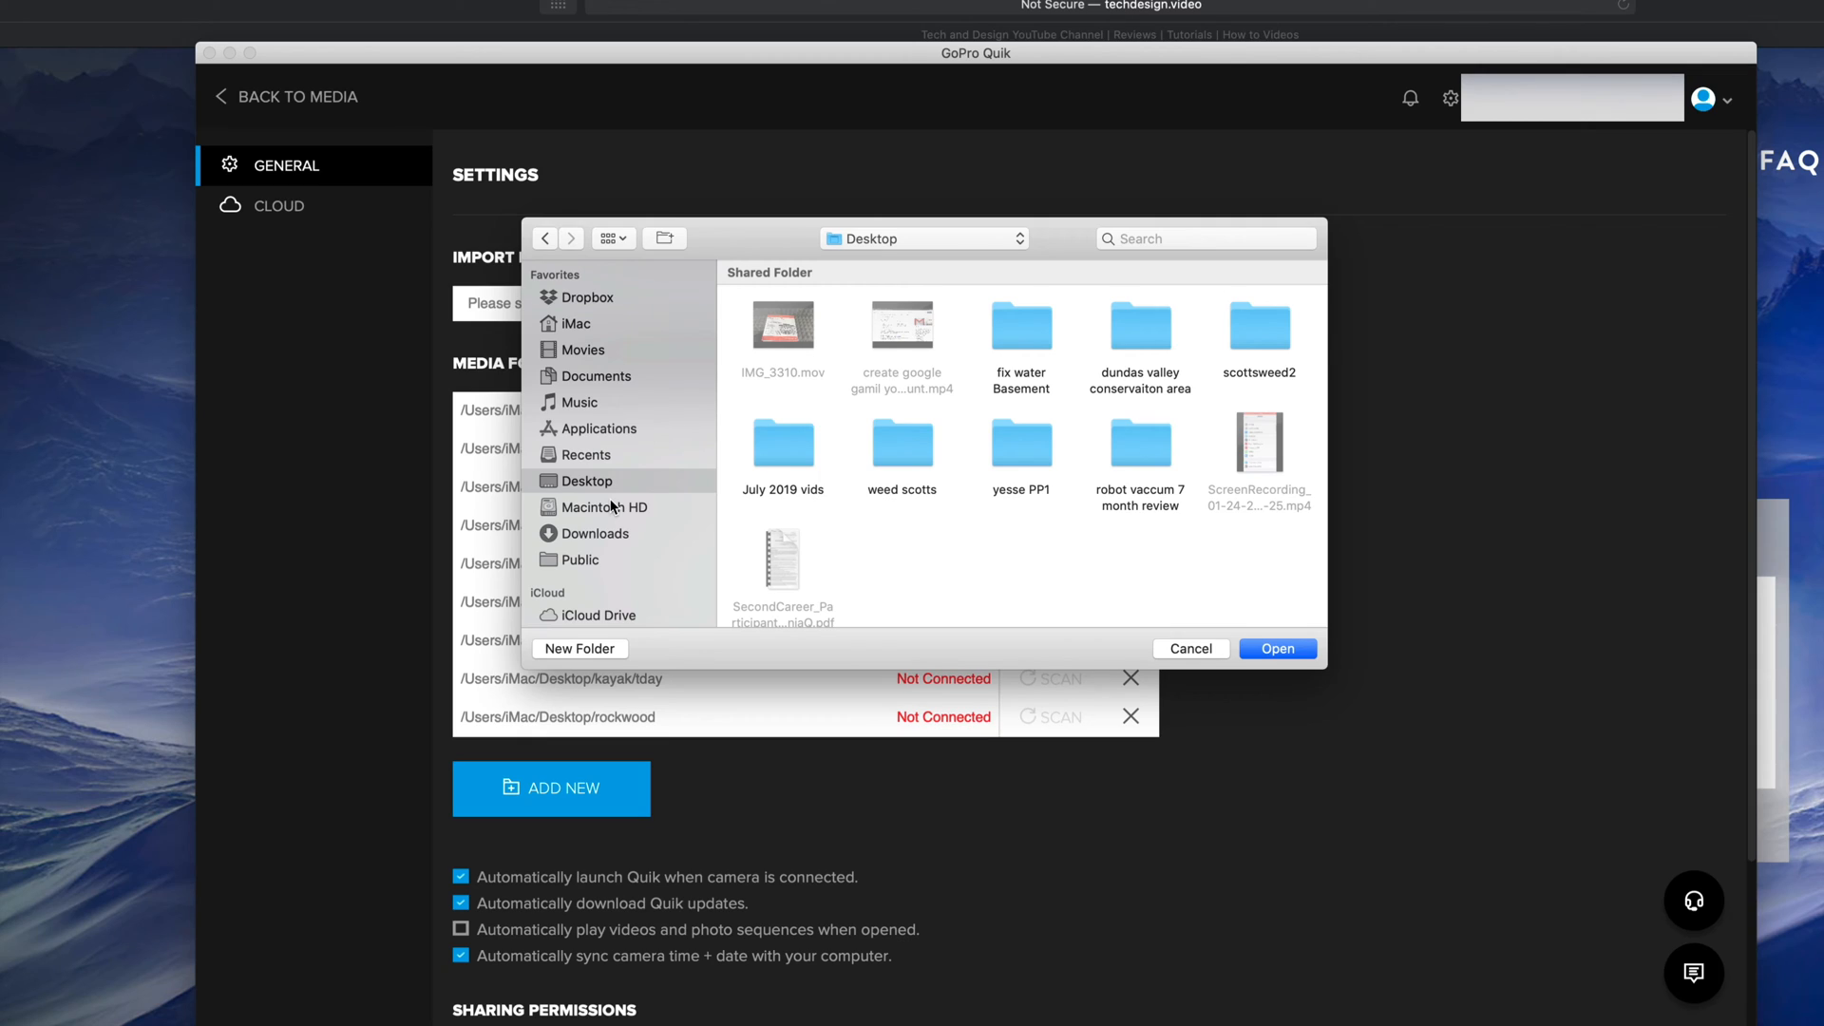
mouse_move(641, 629)
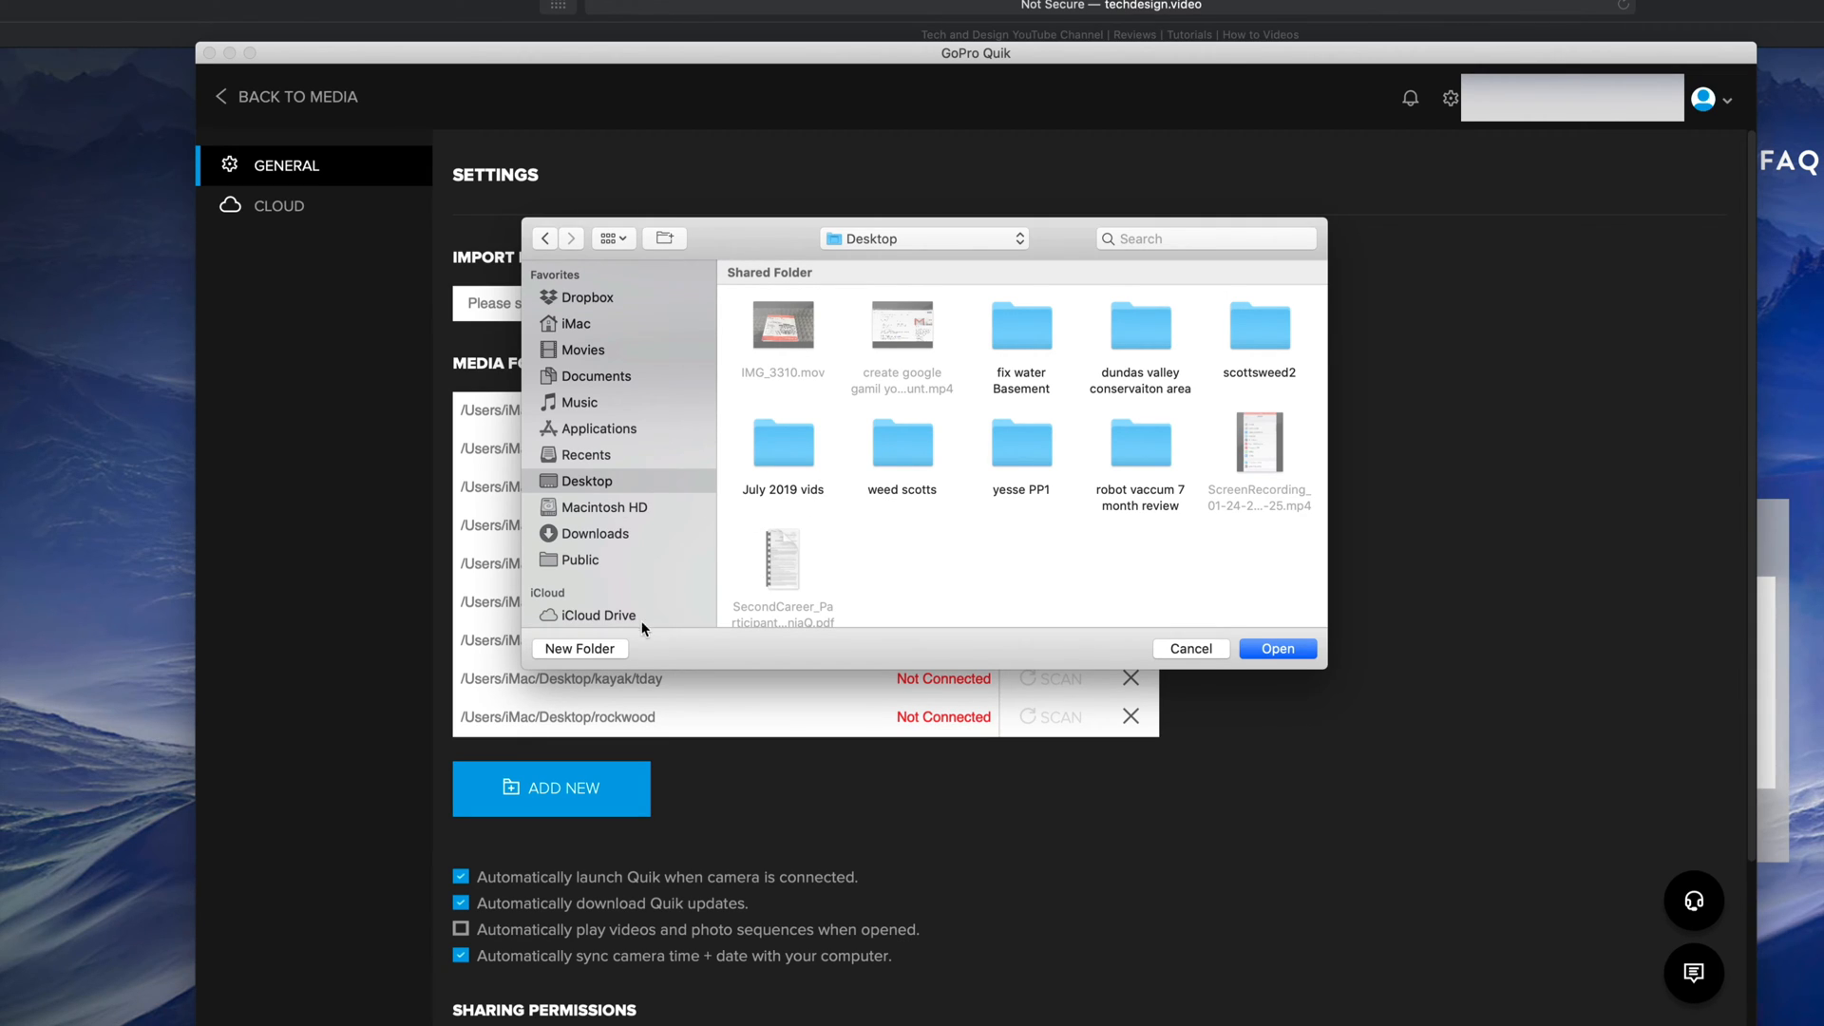
mouse_move(635, 655)
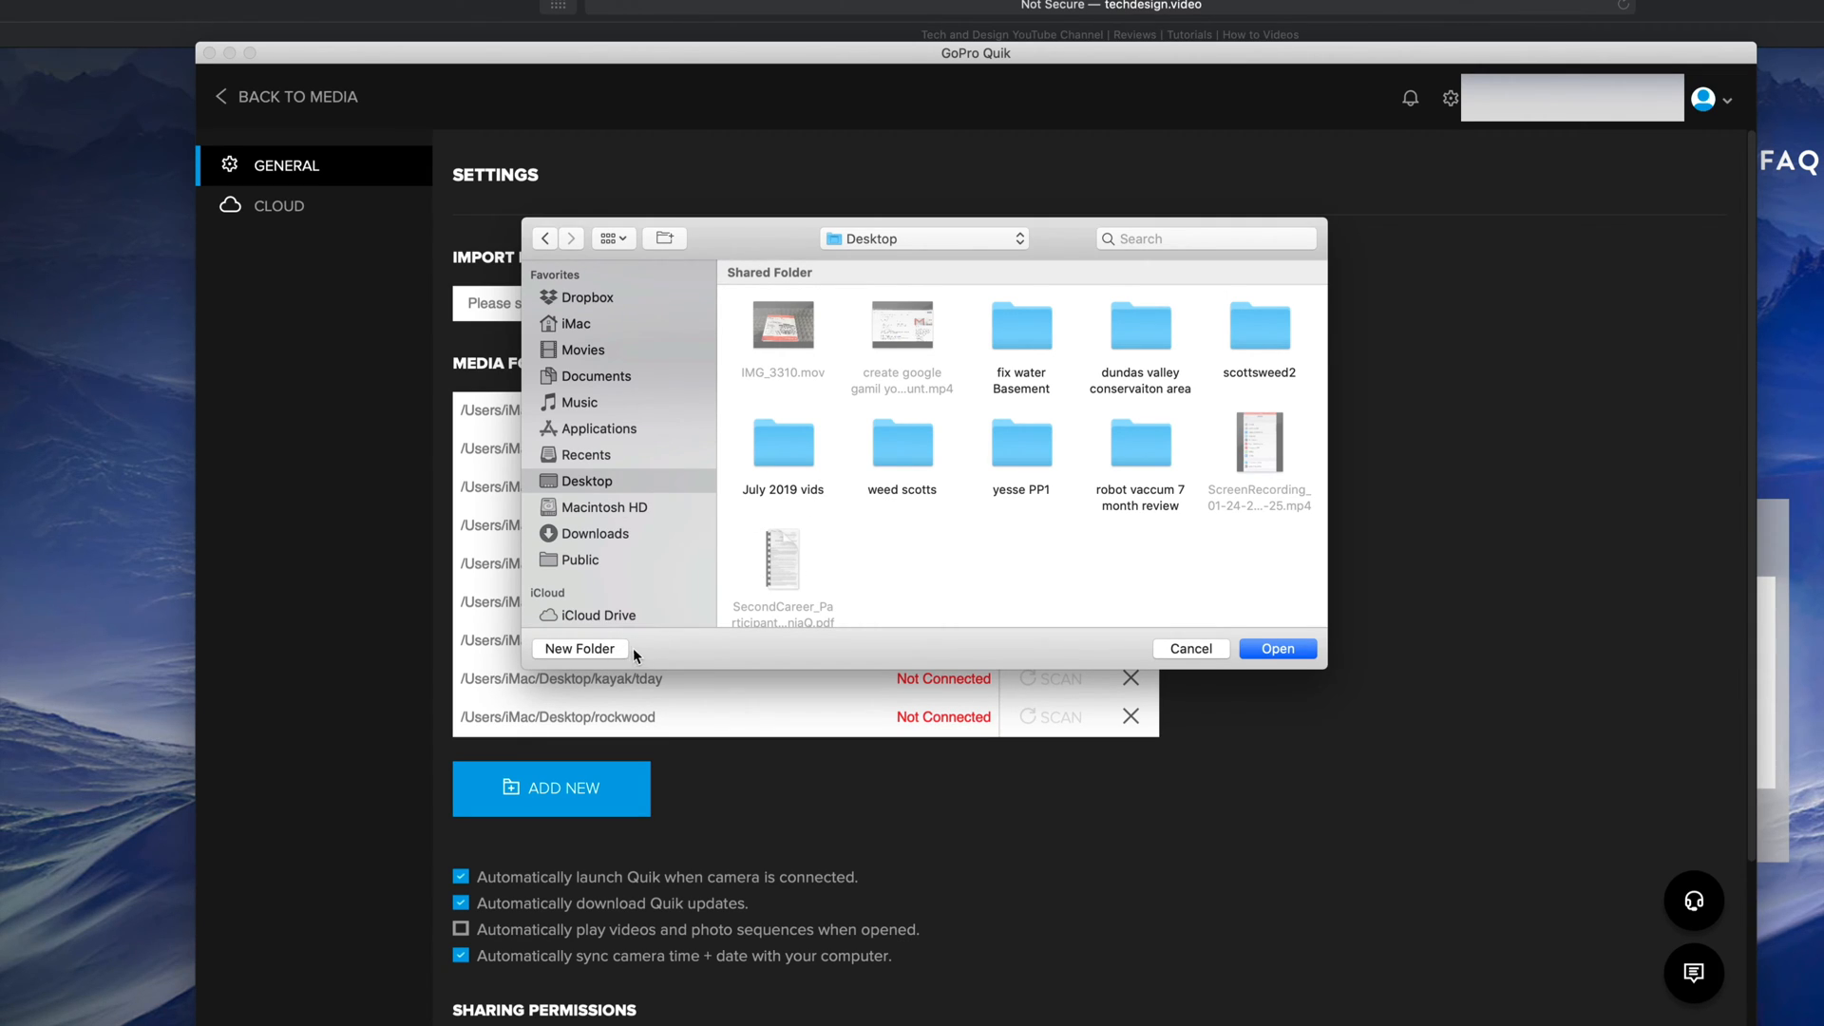
mouse_move(1191, 565)
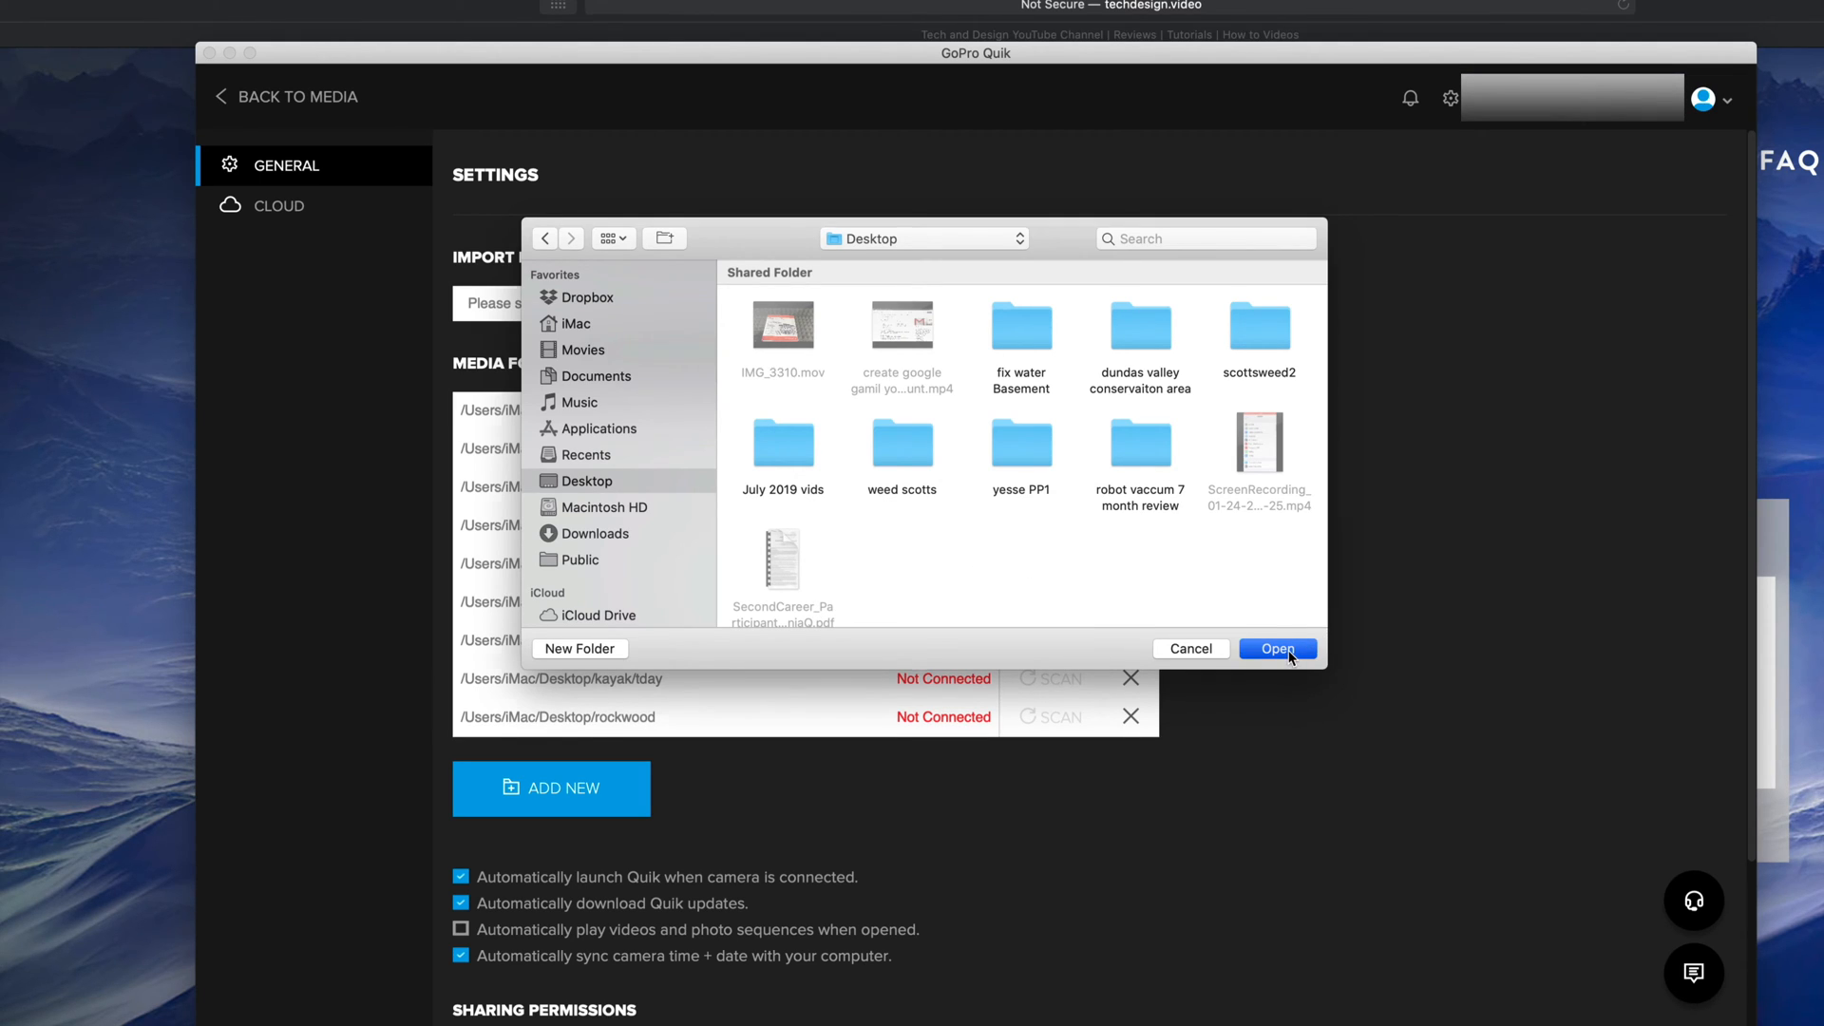
left_click(1277, 648)
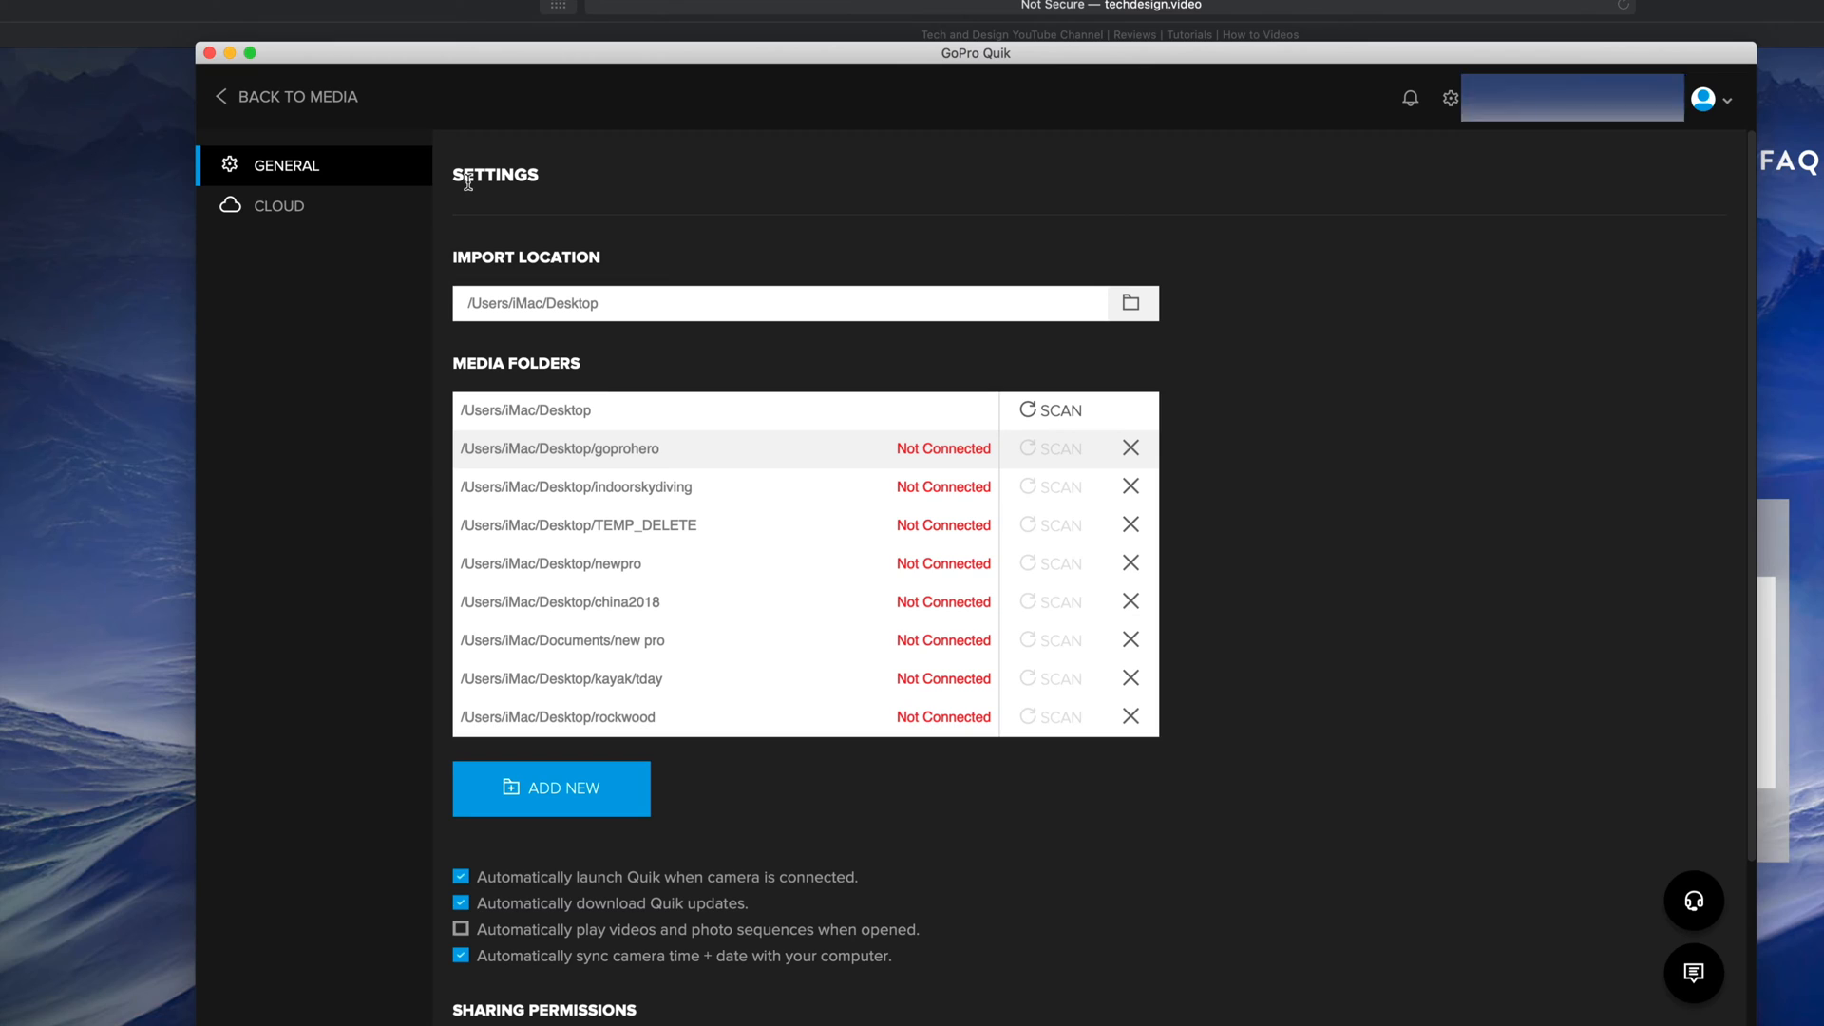
mouse_move(430, 160)
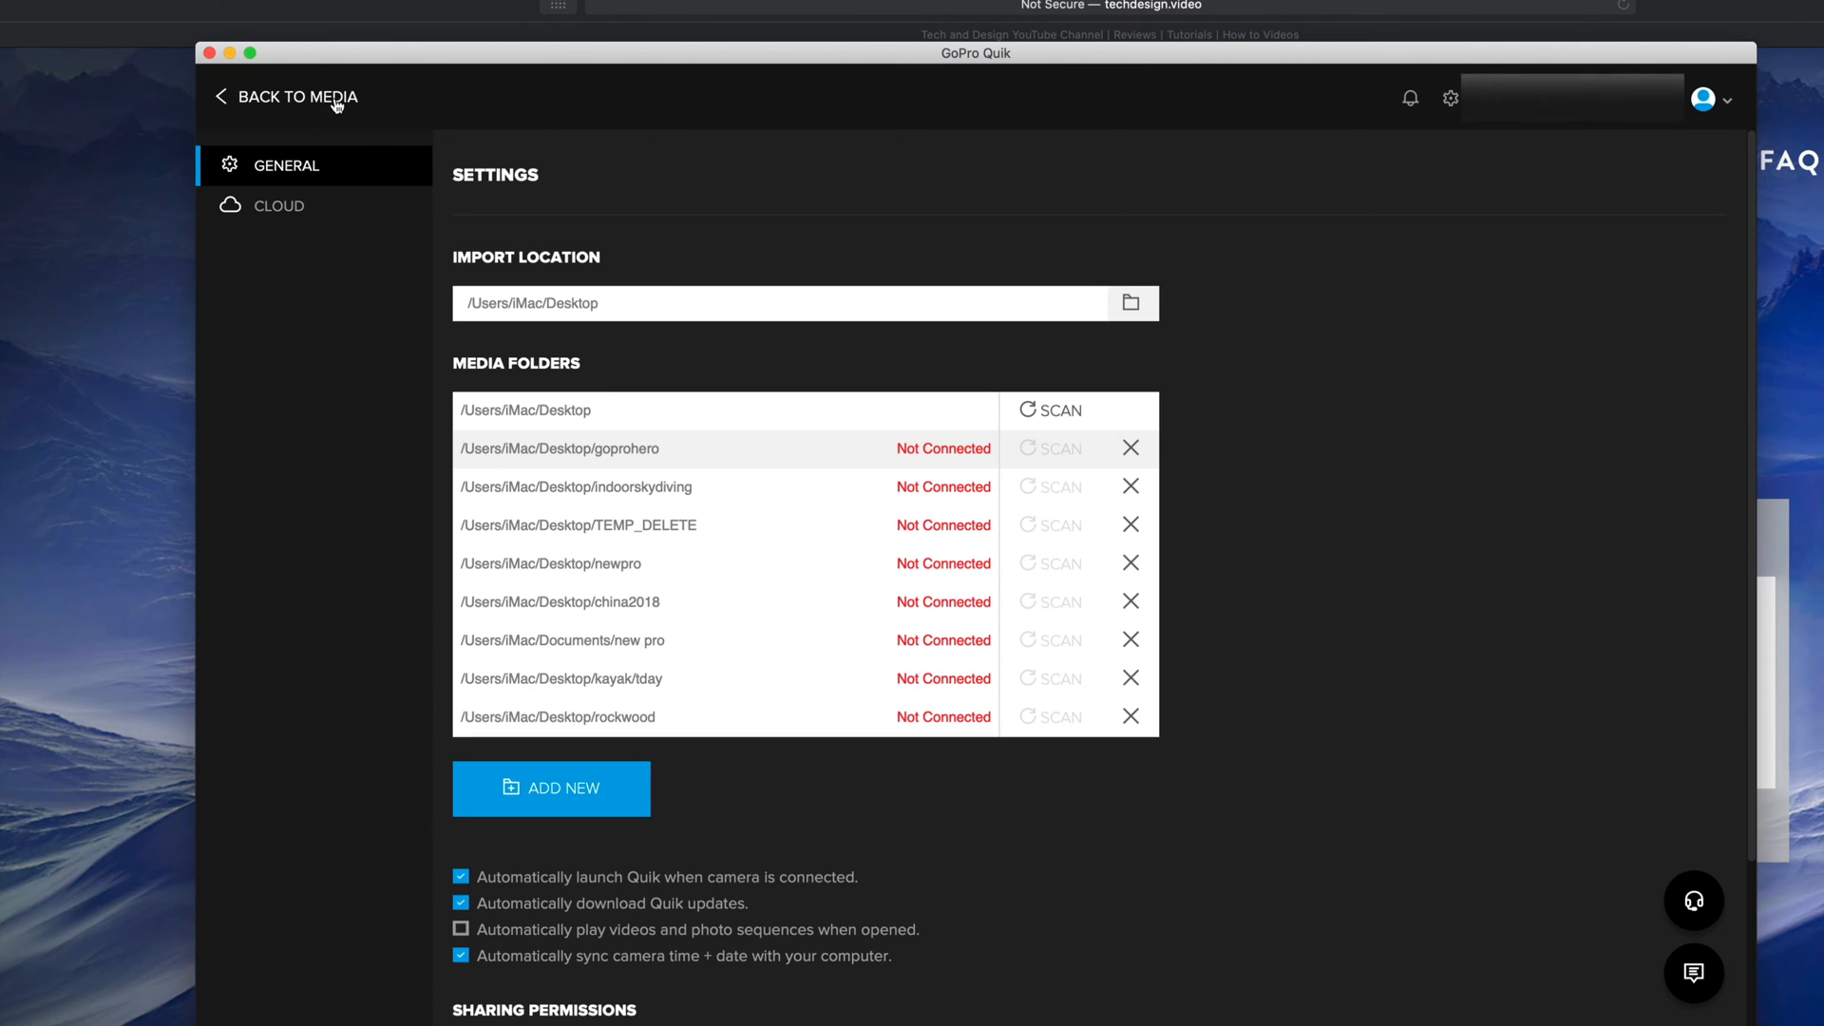
- Return to the HERO3+ Silver Edition camera page and start importing its files to the Desktop
left_click(299, 97)
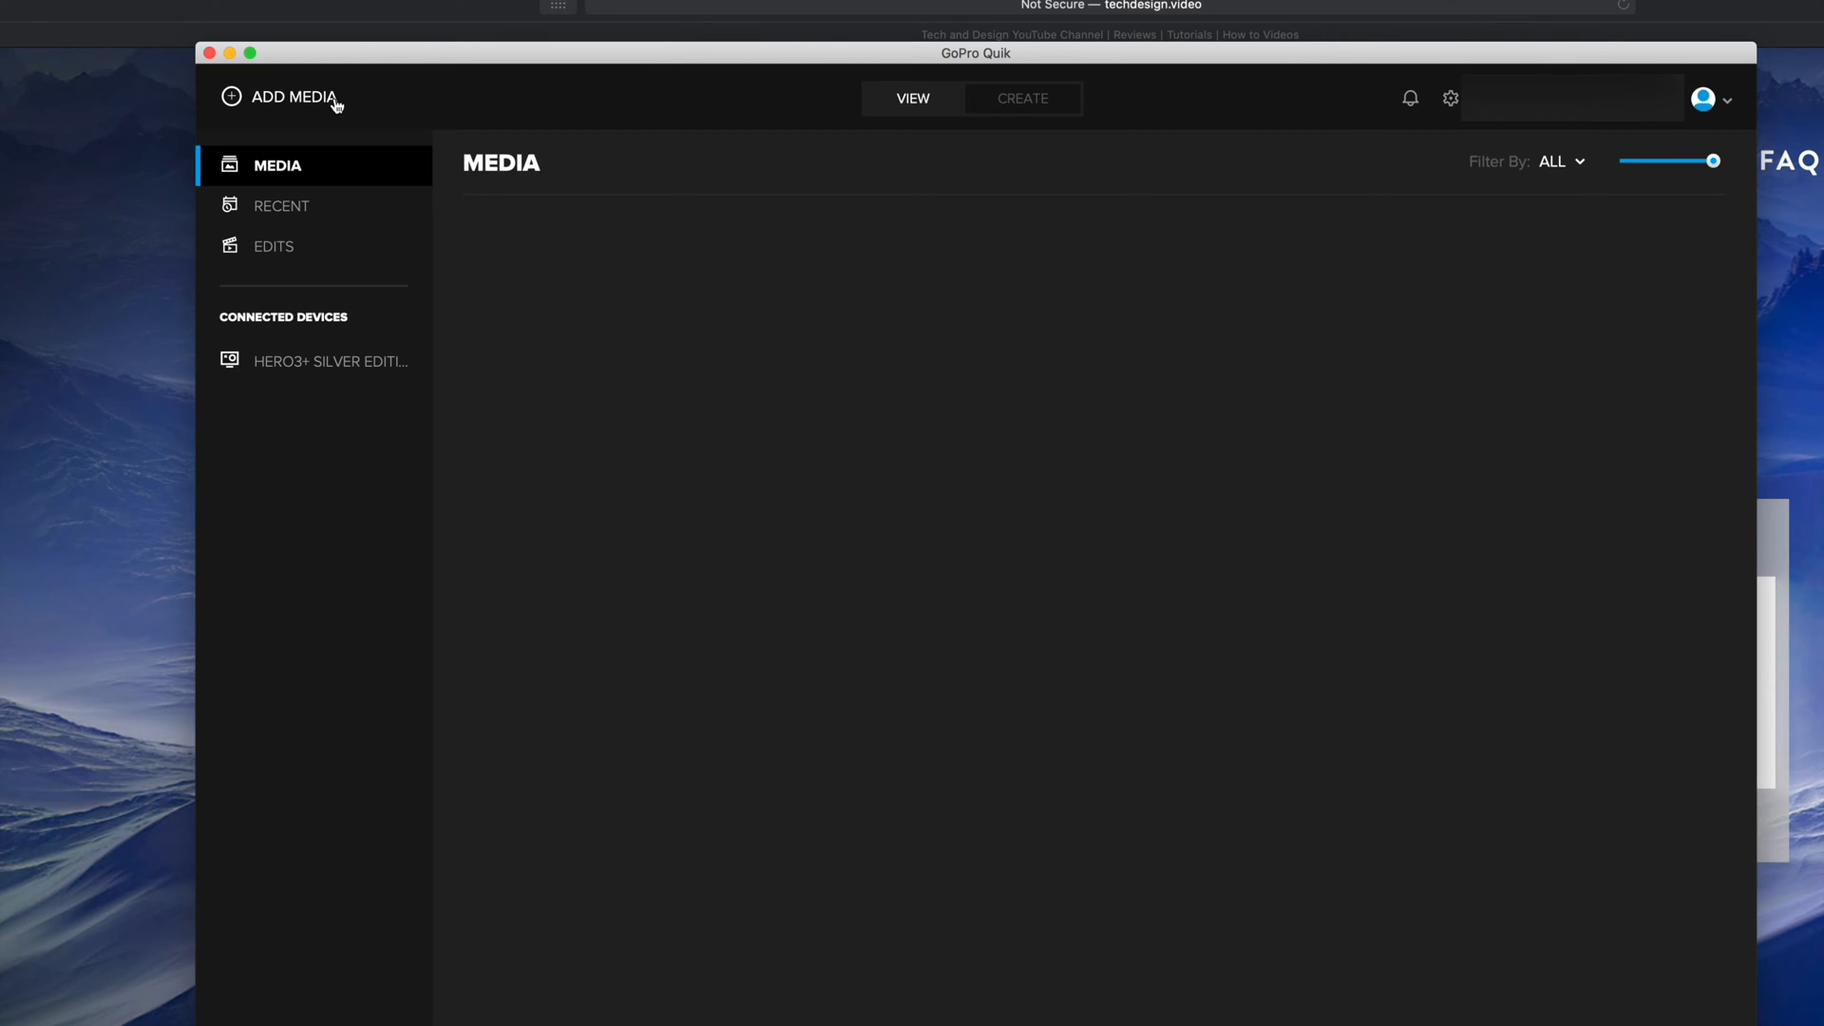
mouse_move(471, 226)
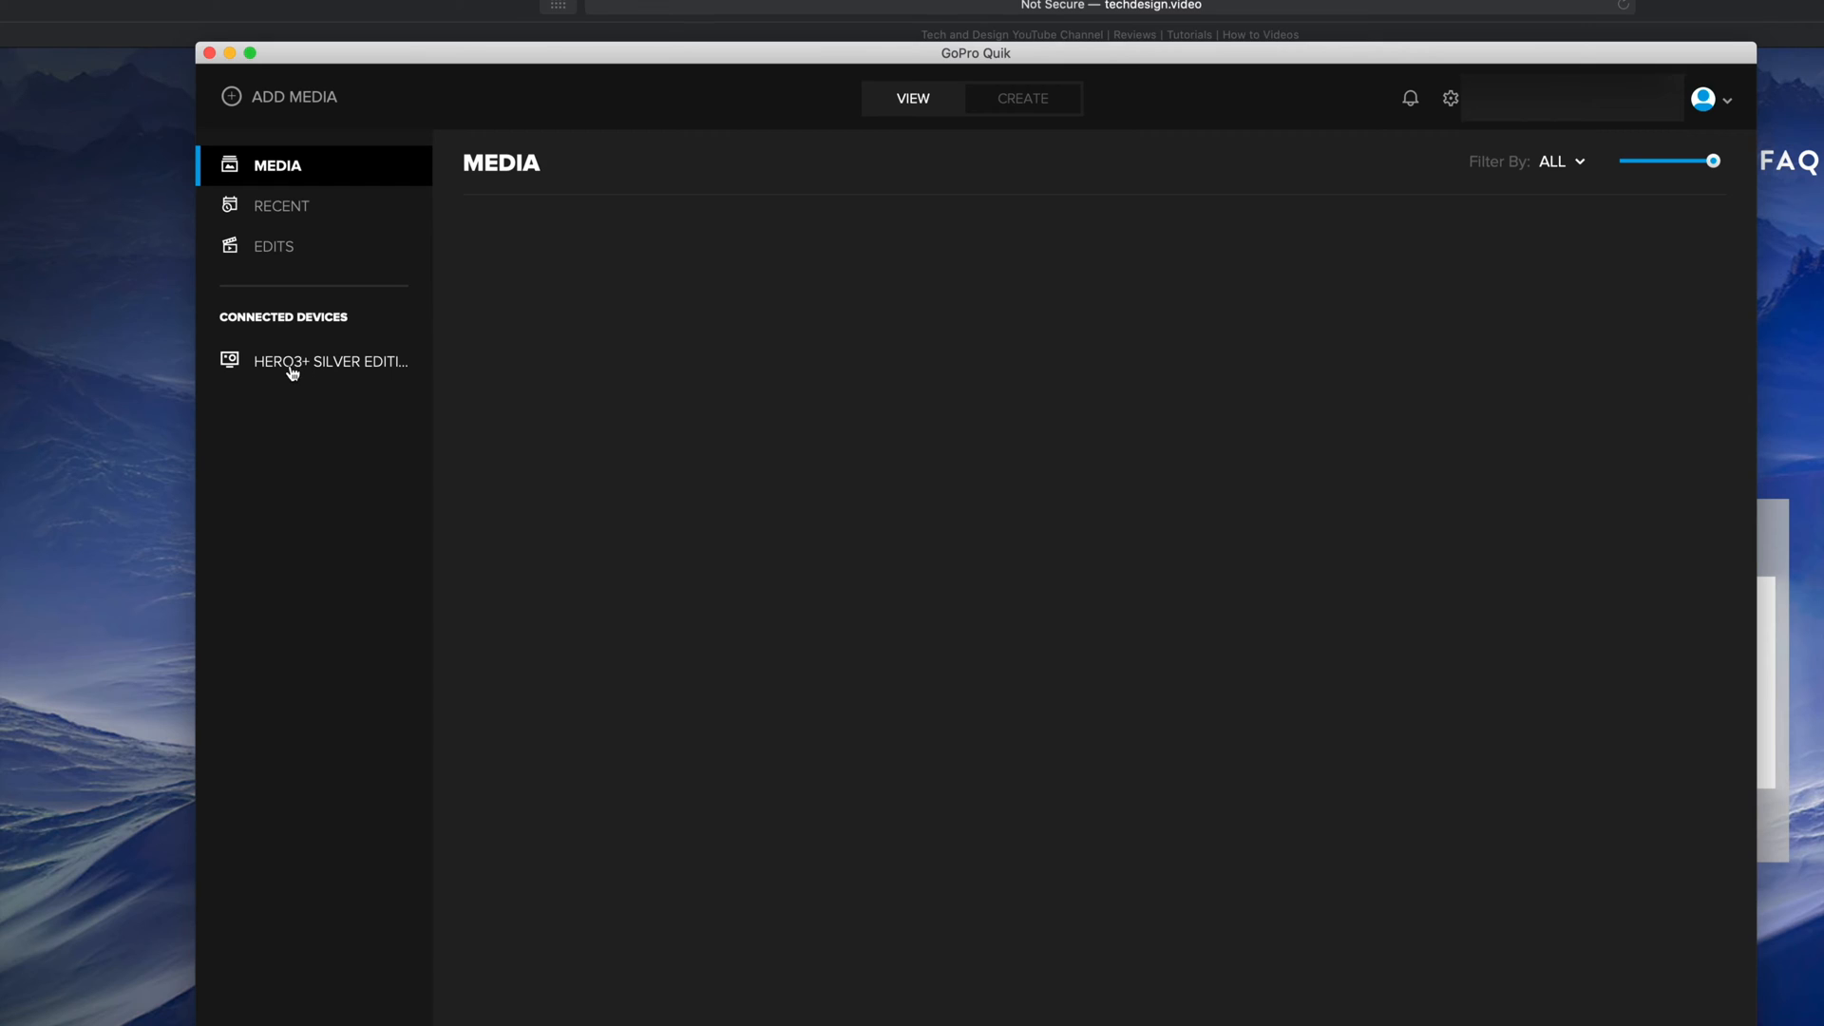
left_click(330, 361)
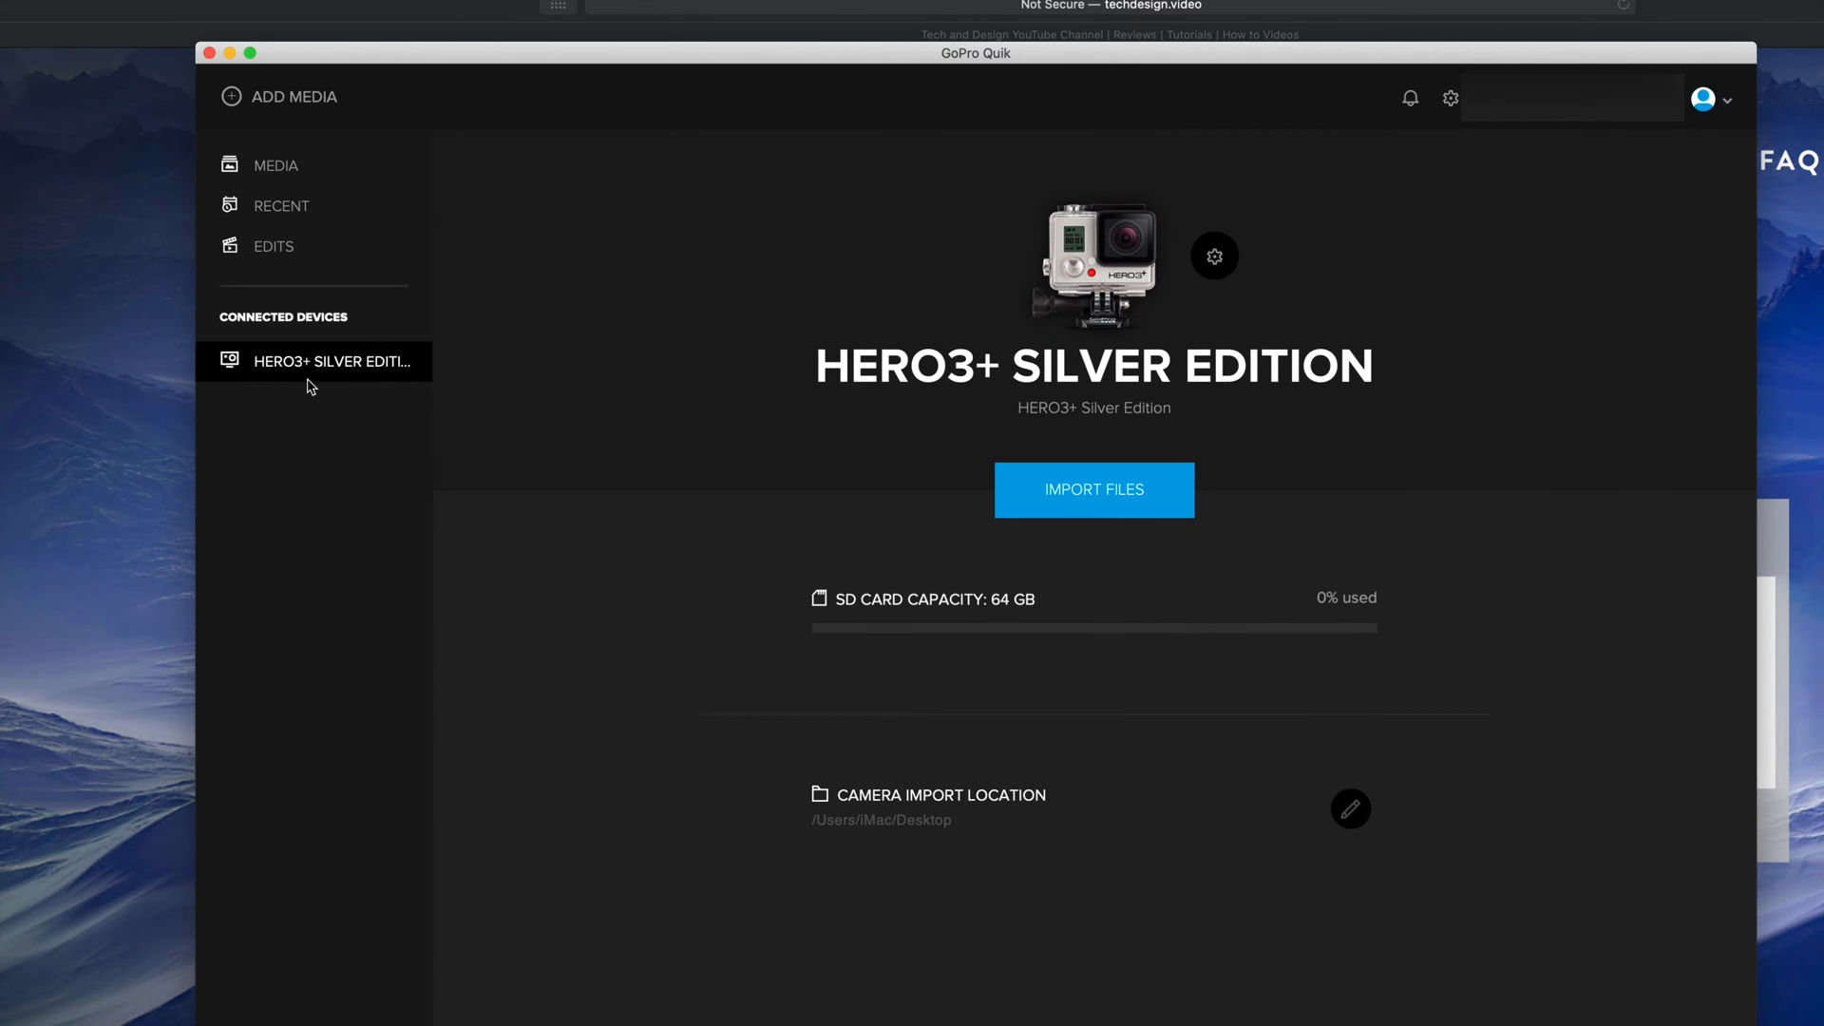
mouse_move(355, 382)
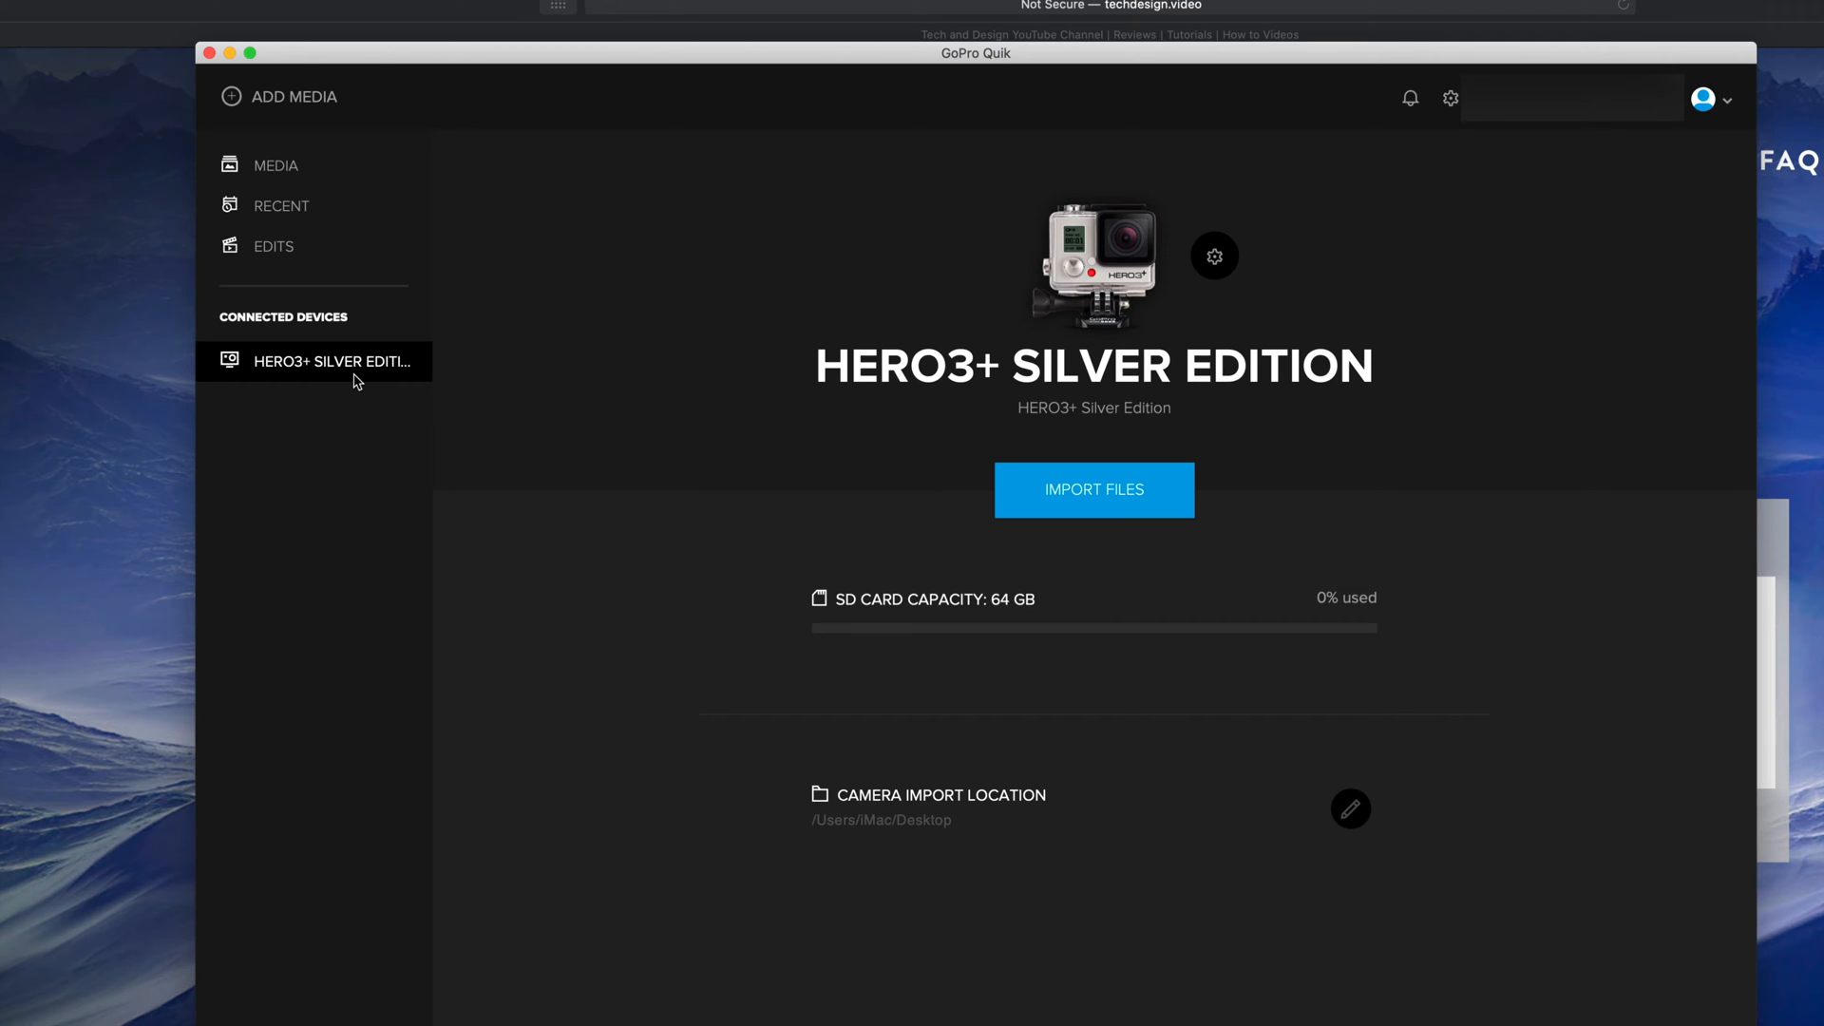
mouse_move(1494, 601)
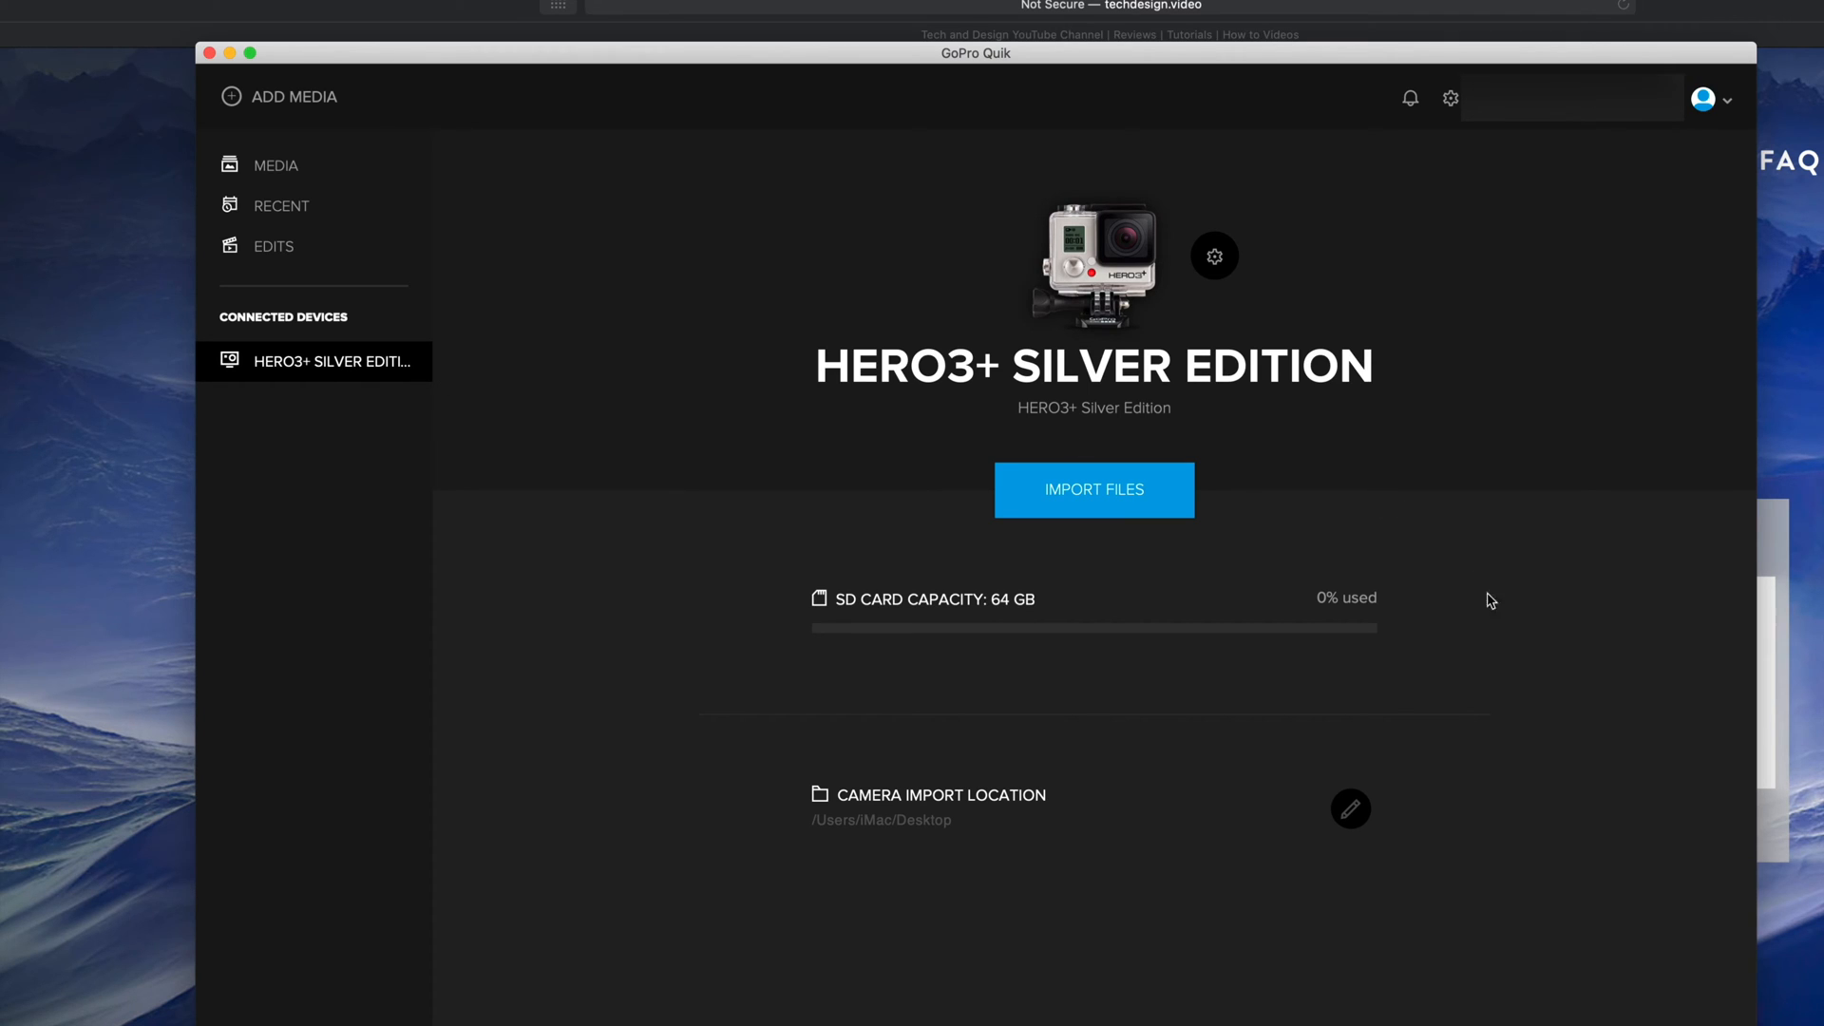
mouse_move(1501, 644)
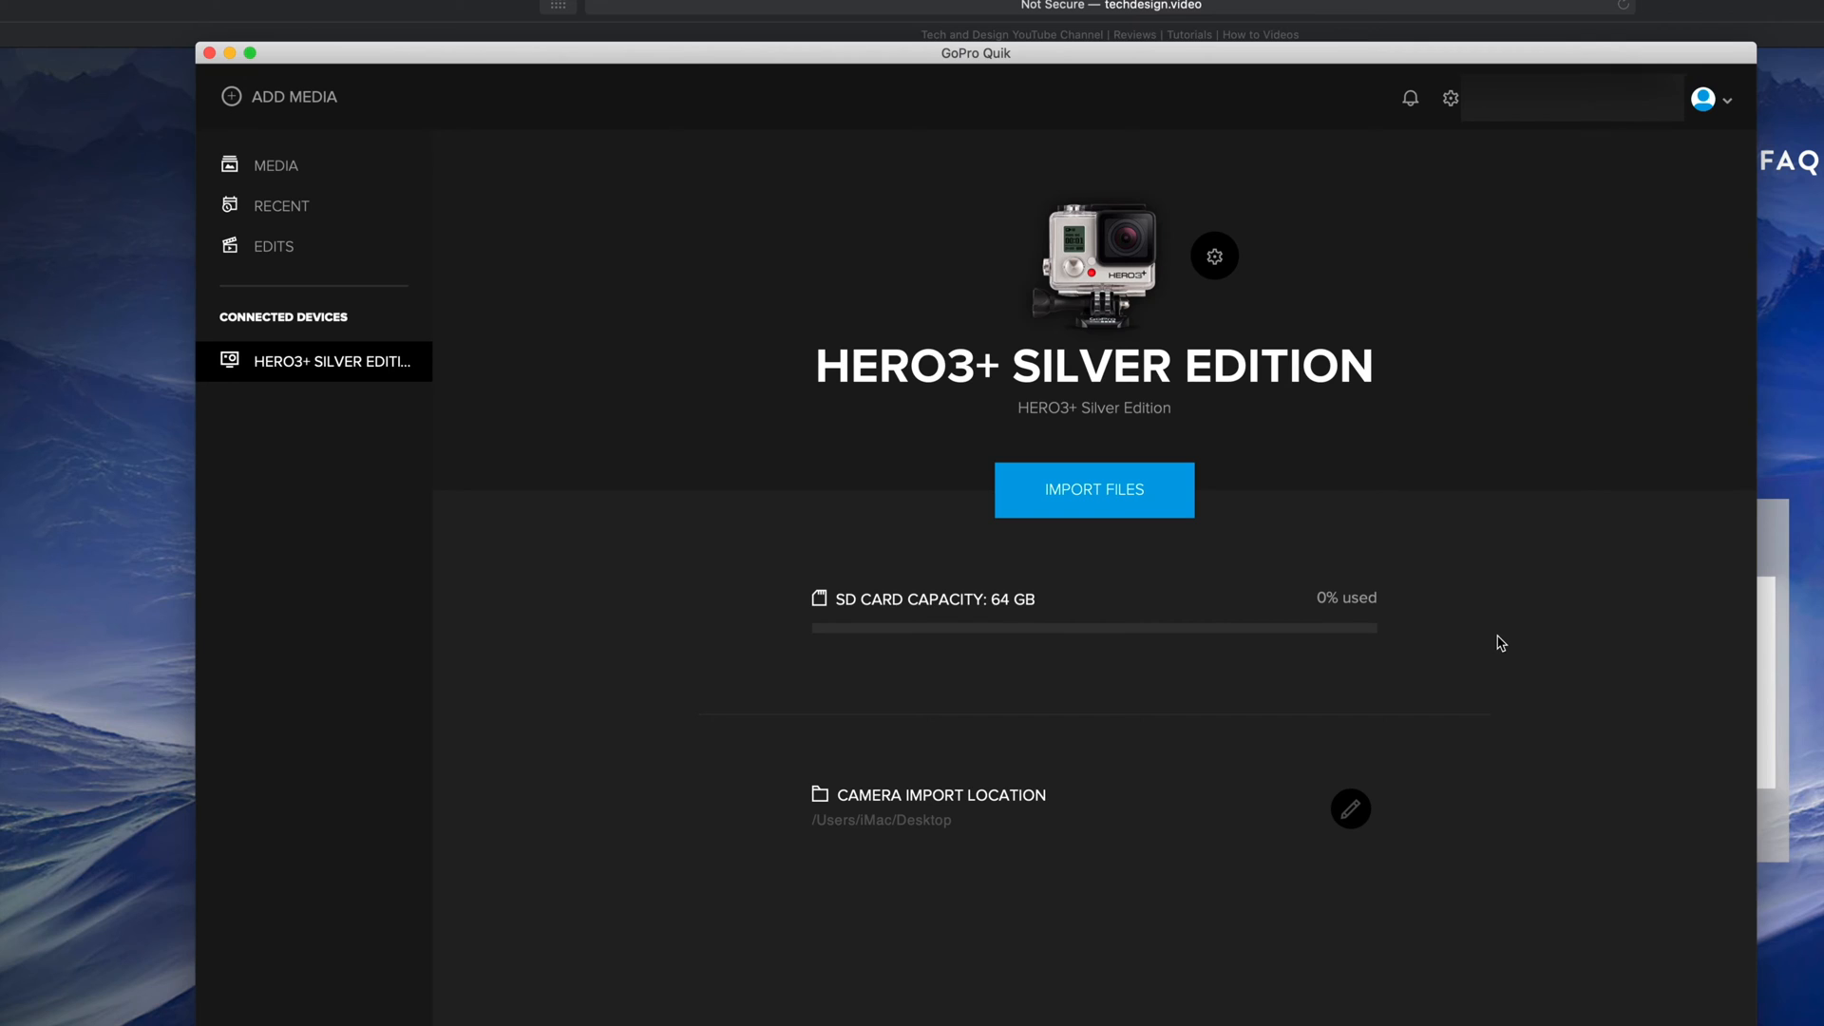
mouse_move(1094, 506)
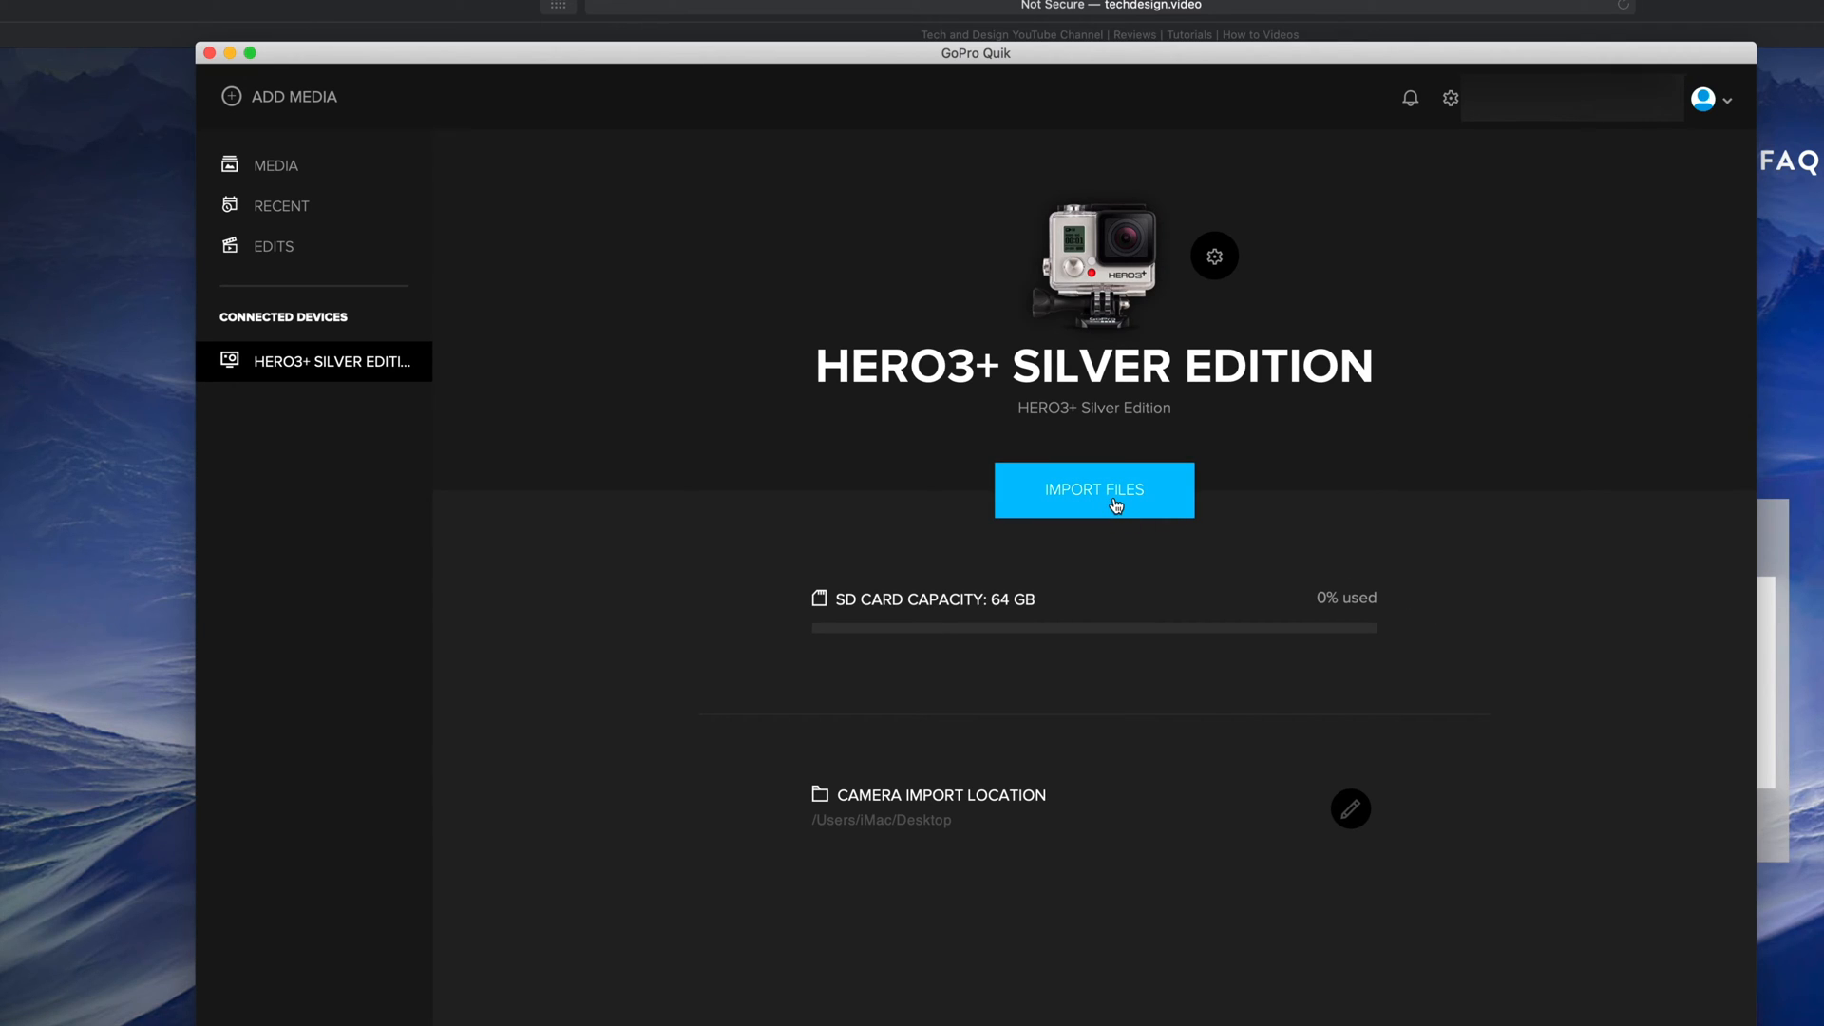
mouse_move(1139, 509)
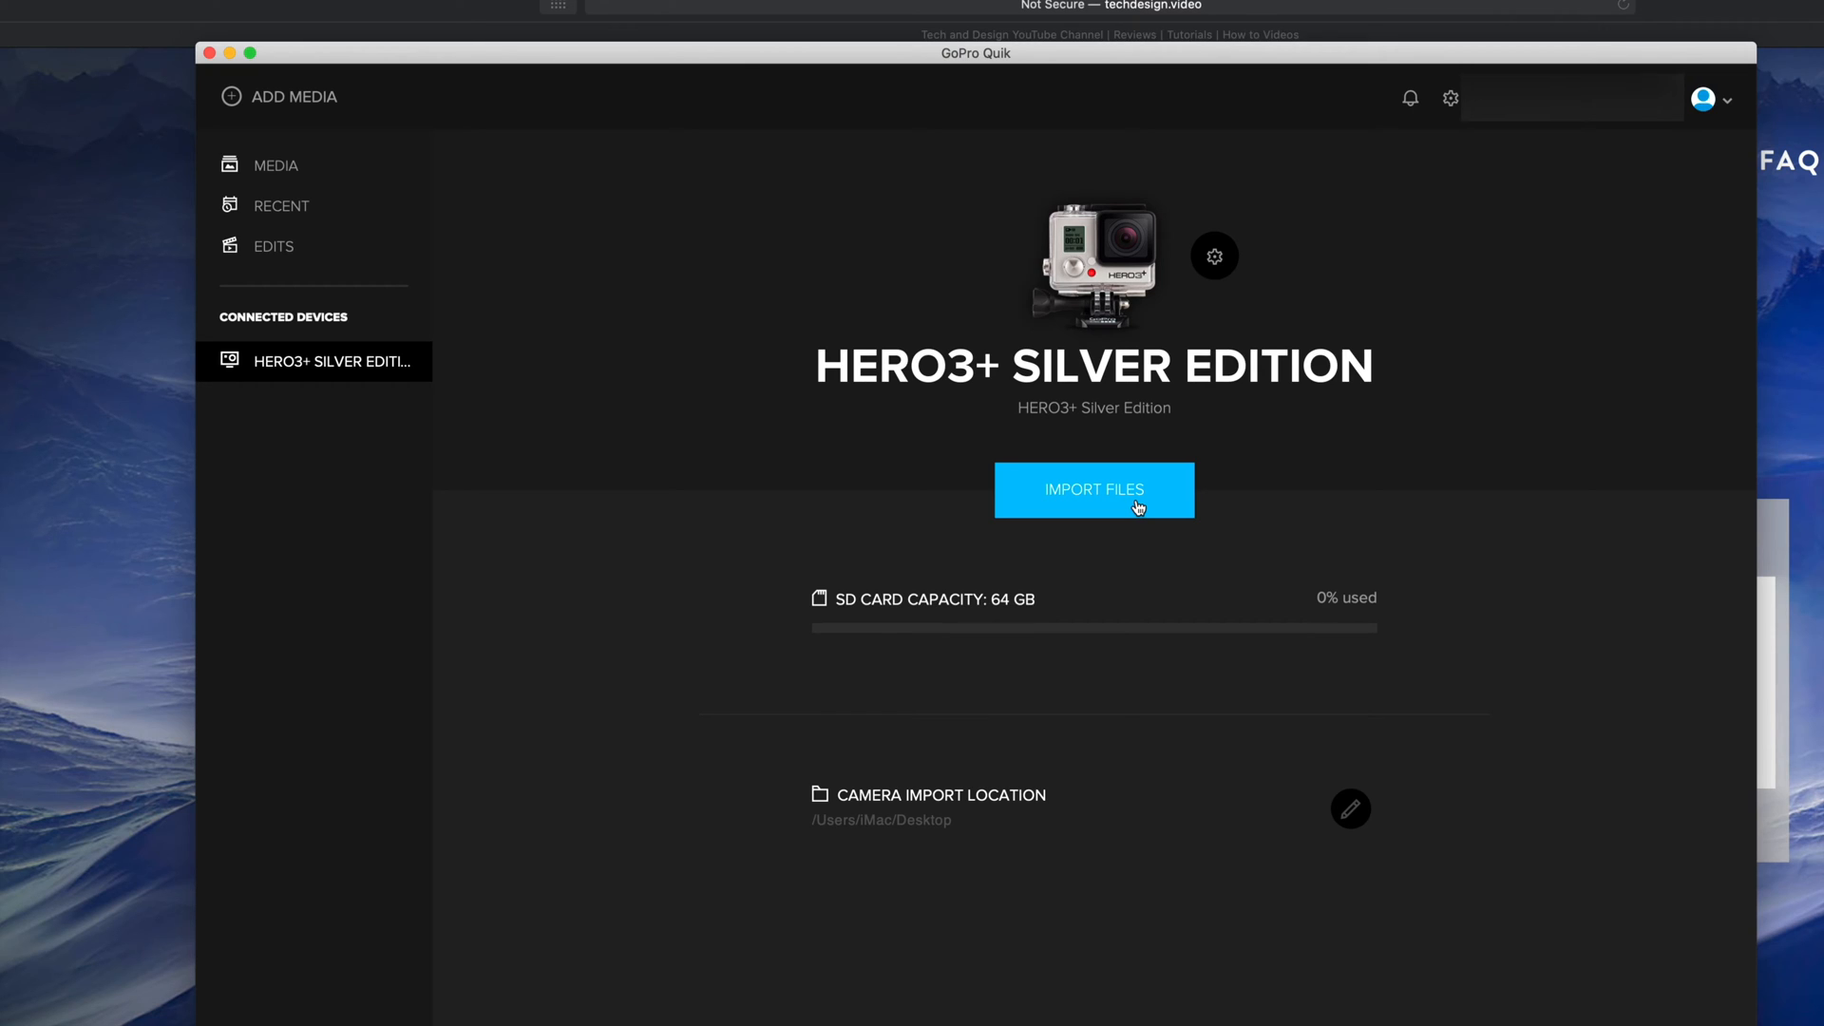
left_click(1092, 491)
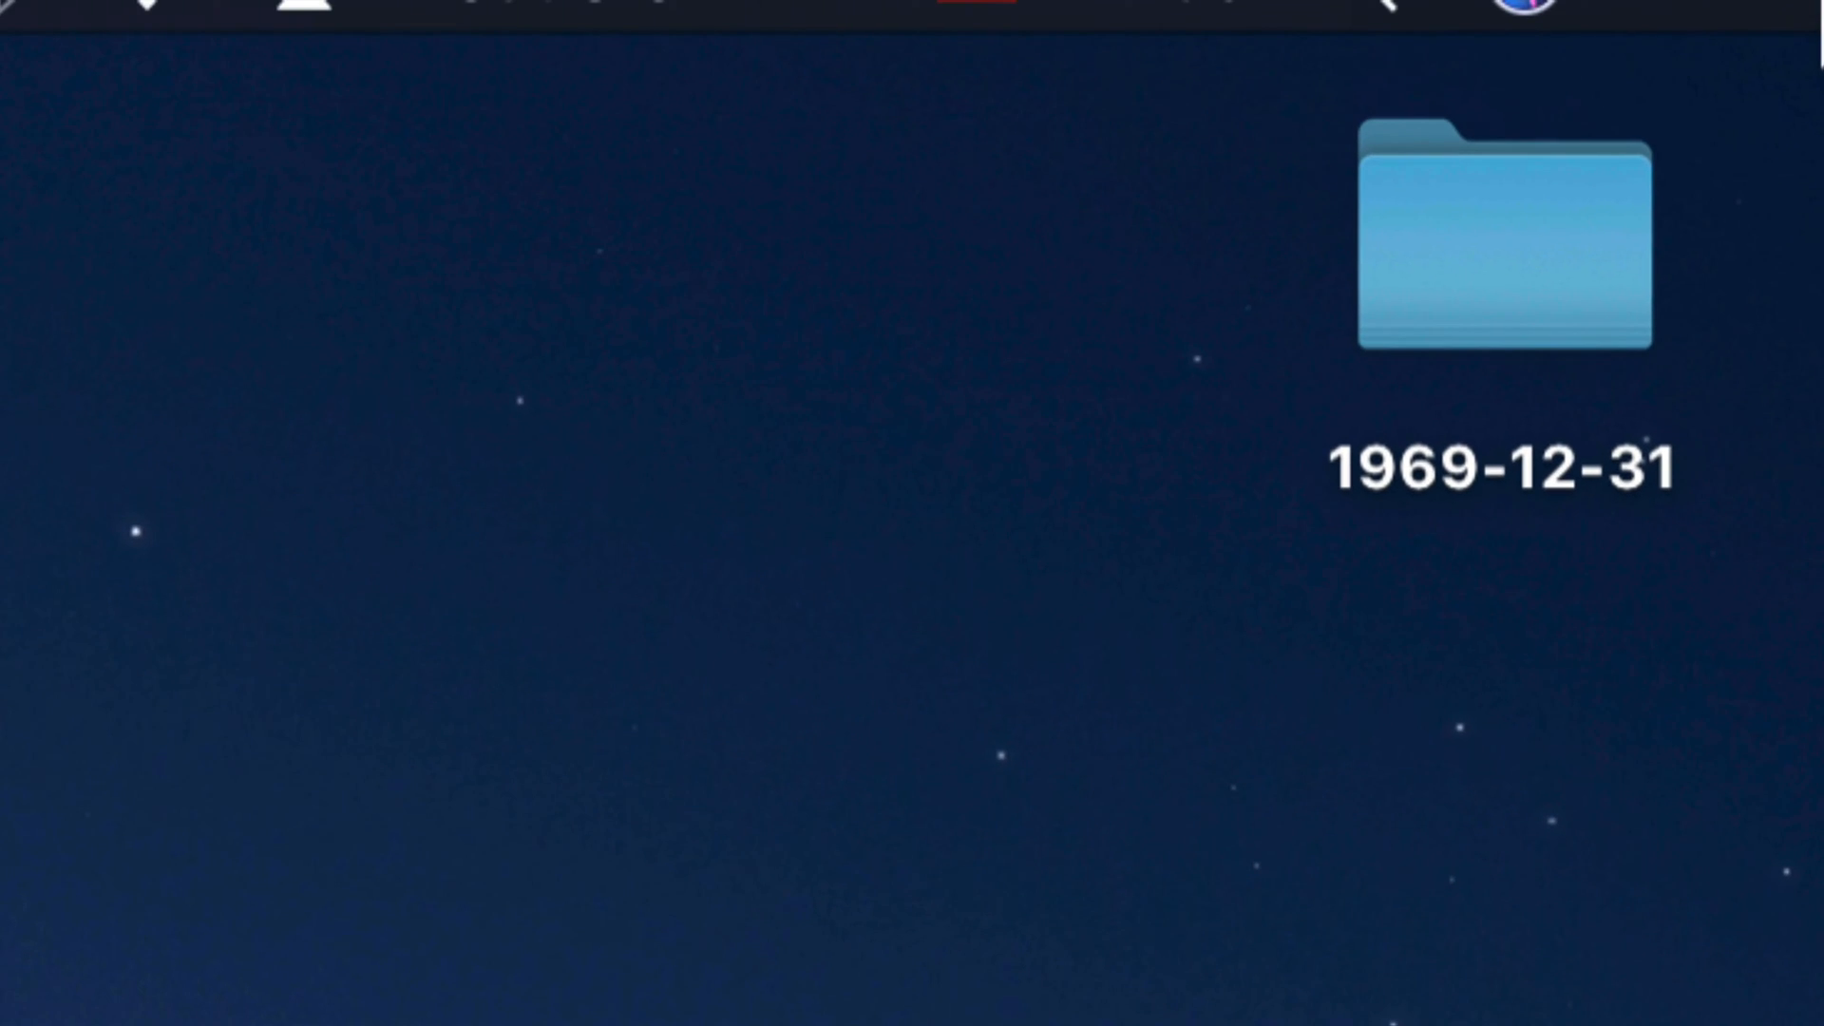
- Browse into 1969-12-31 and its HERO3+ Silver Edition 1 folder to see the imported GOPR .MP4 clips
left_click(1501, 232)
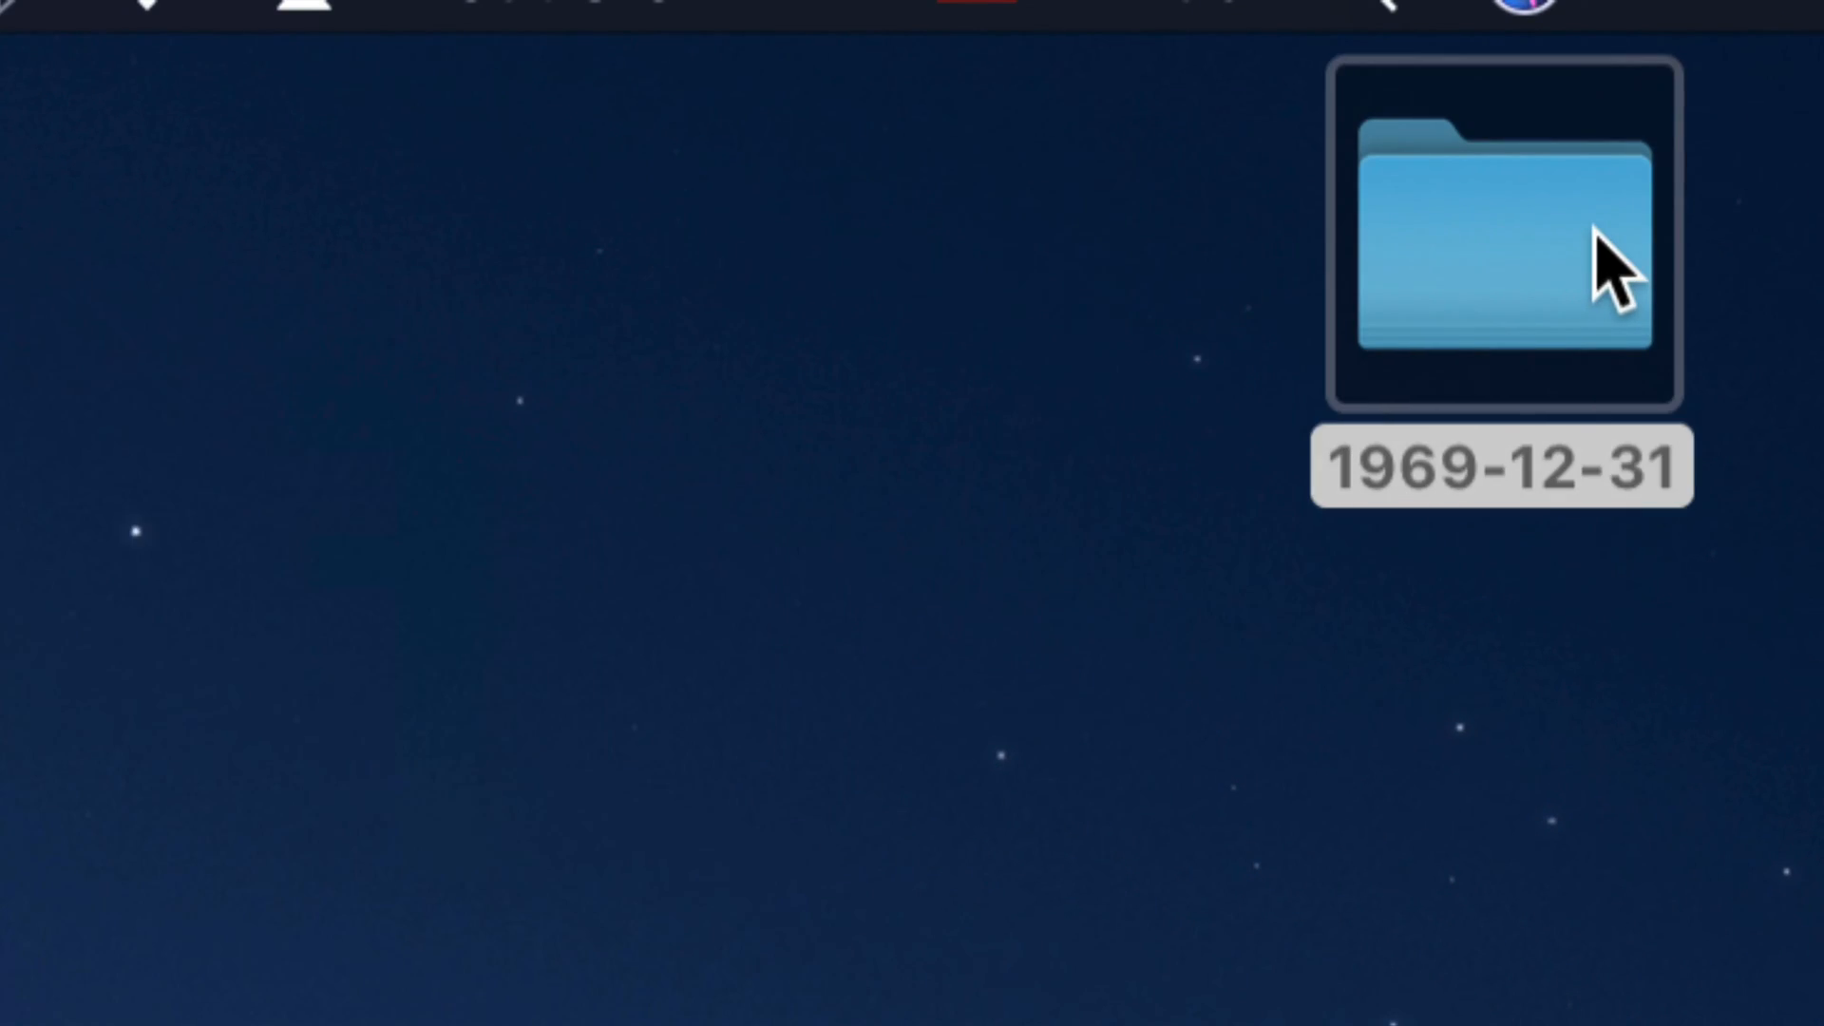
double_click(1501, 235)
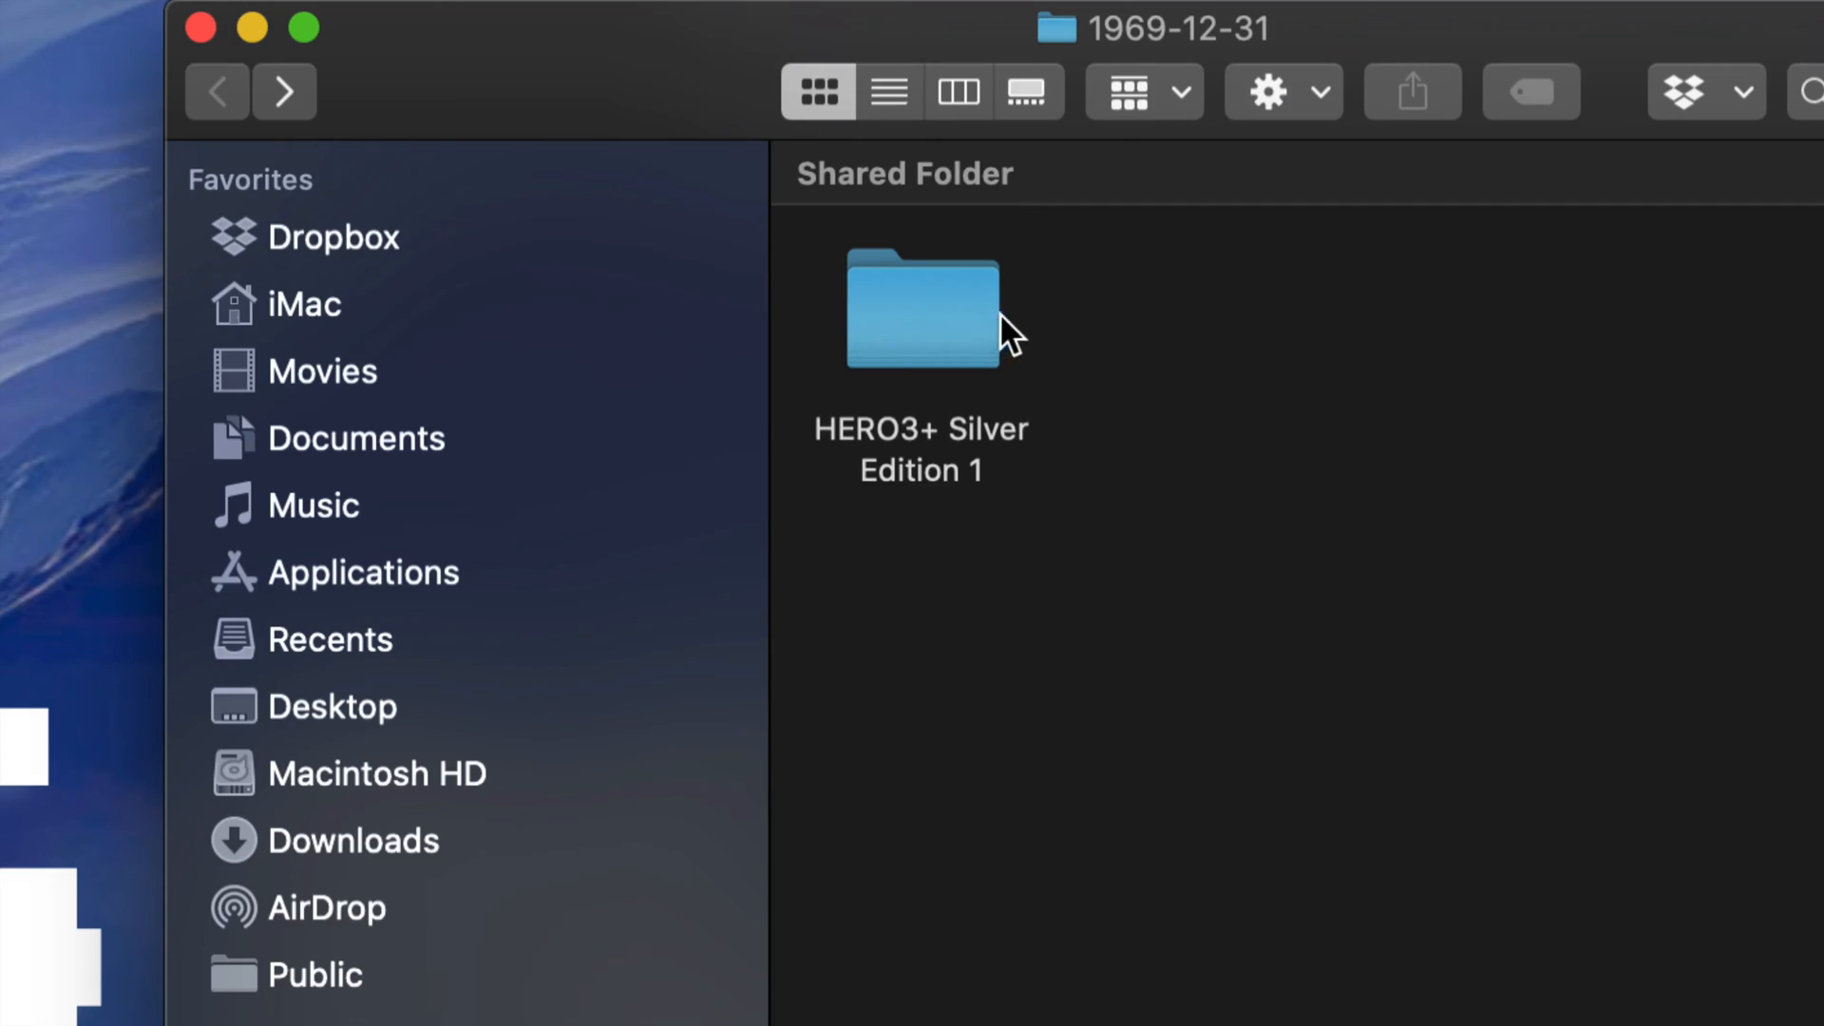
mouse_move(954, 465)
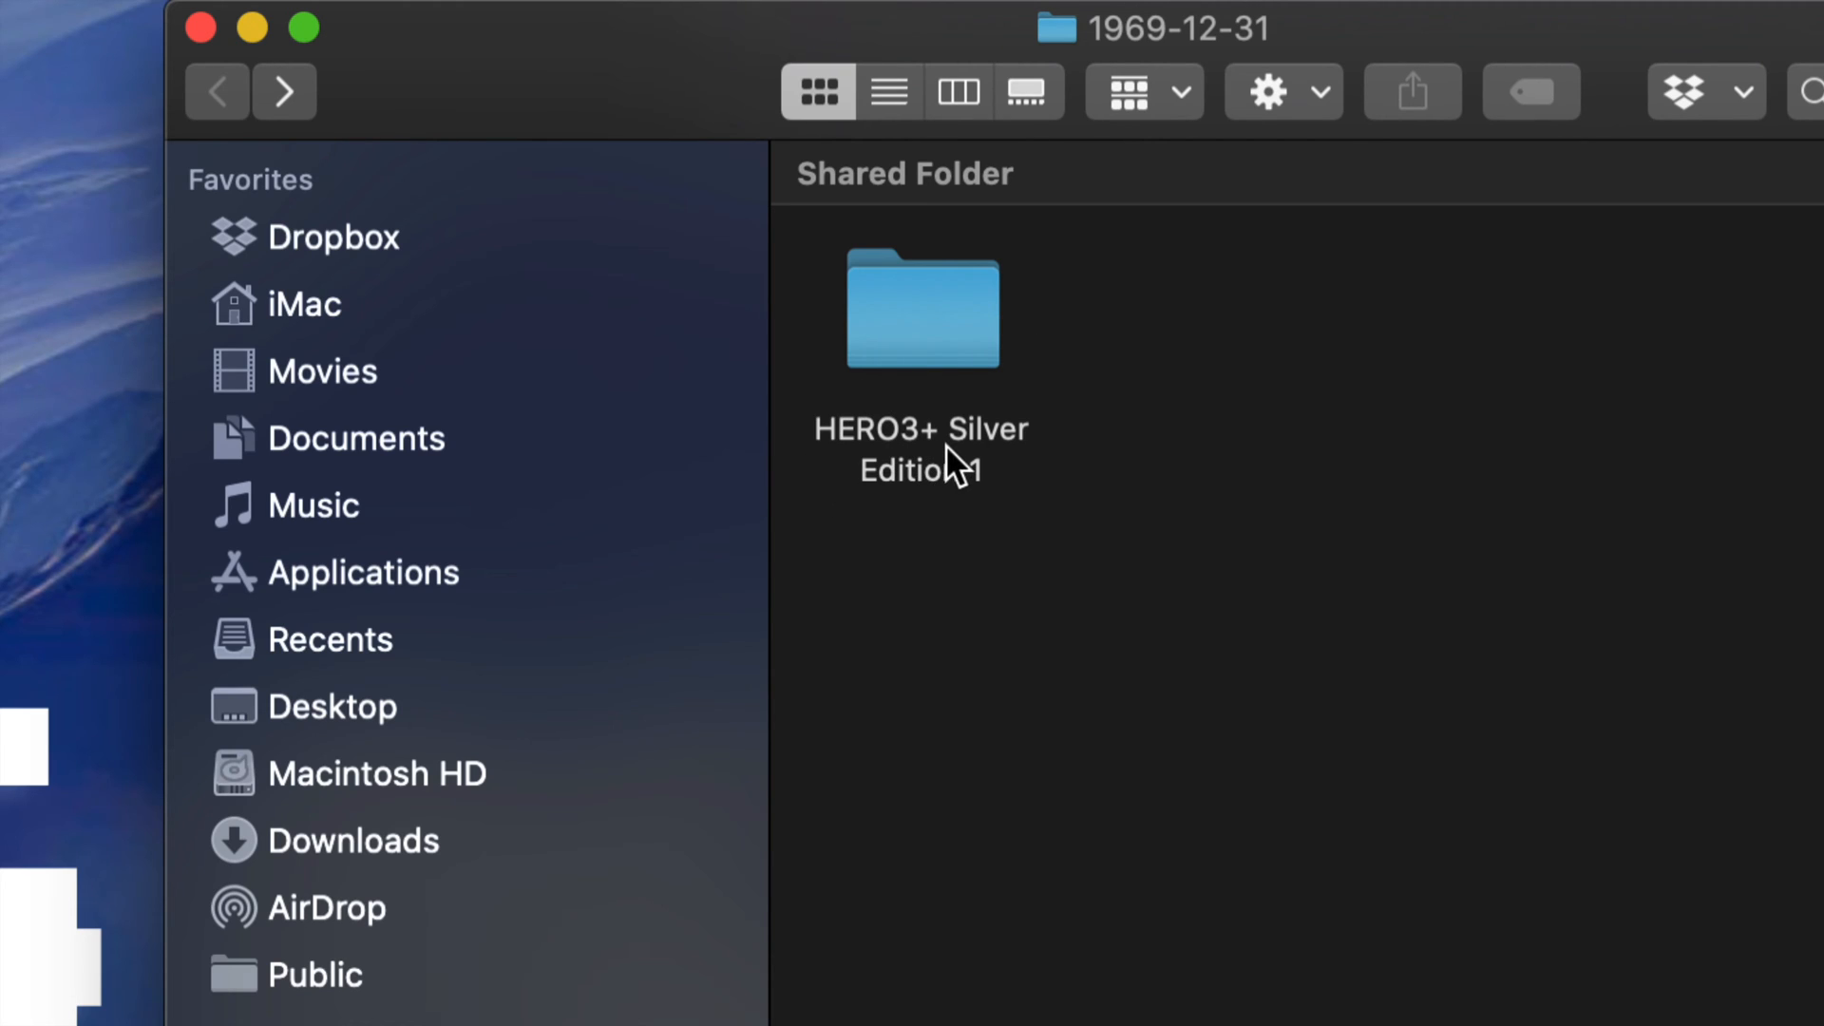
mouse_move(963, 471)
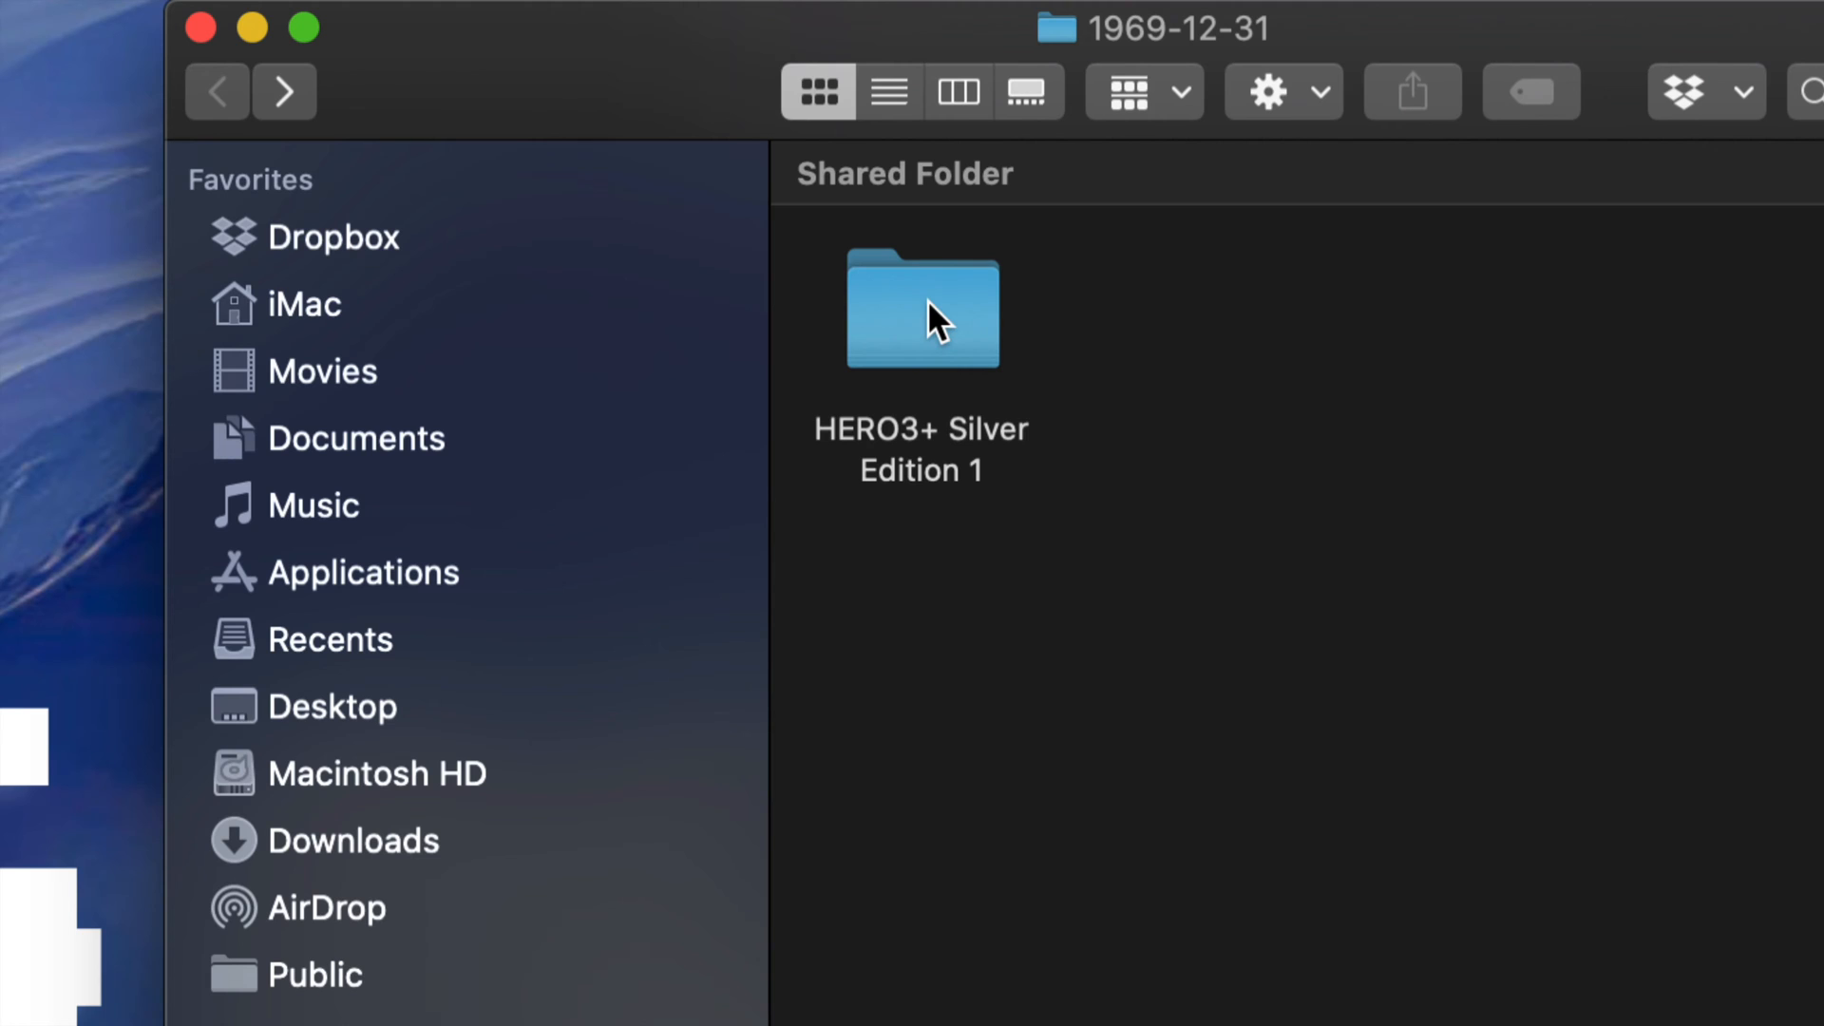
double_click(921, 310)
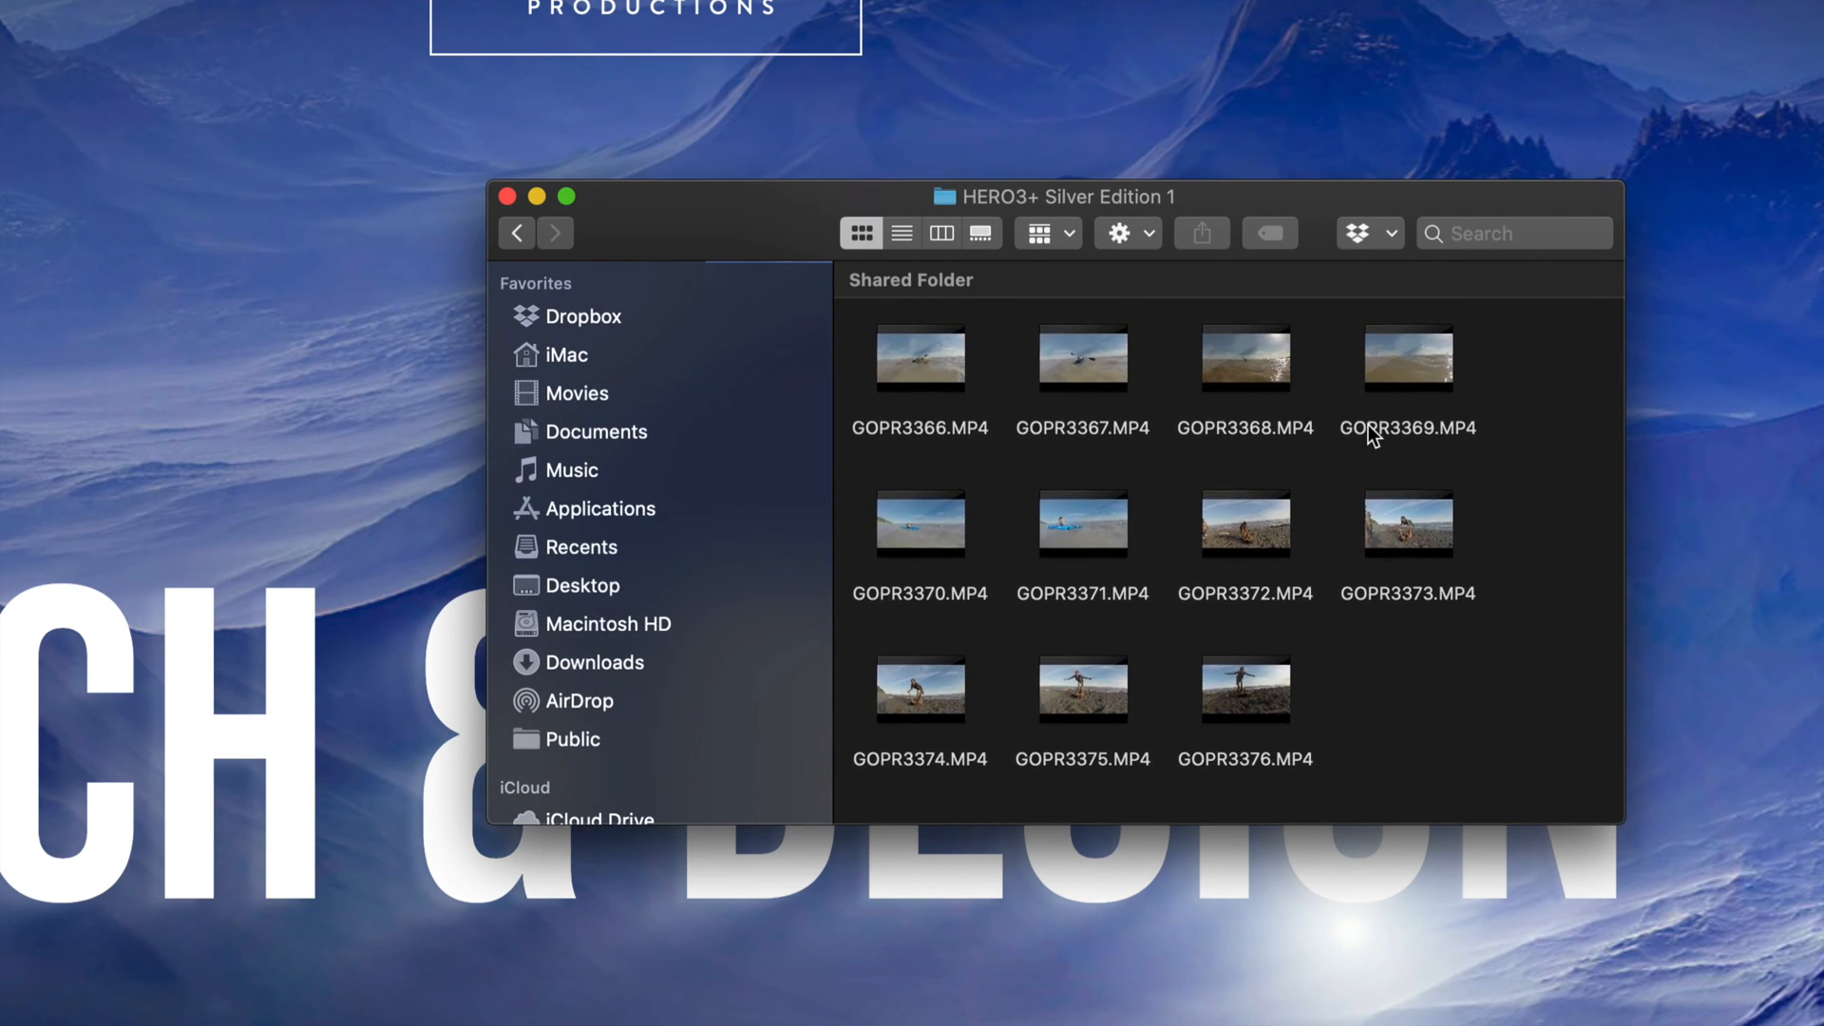
mouse_move(1492, 733)
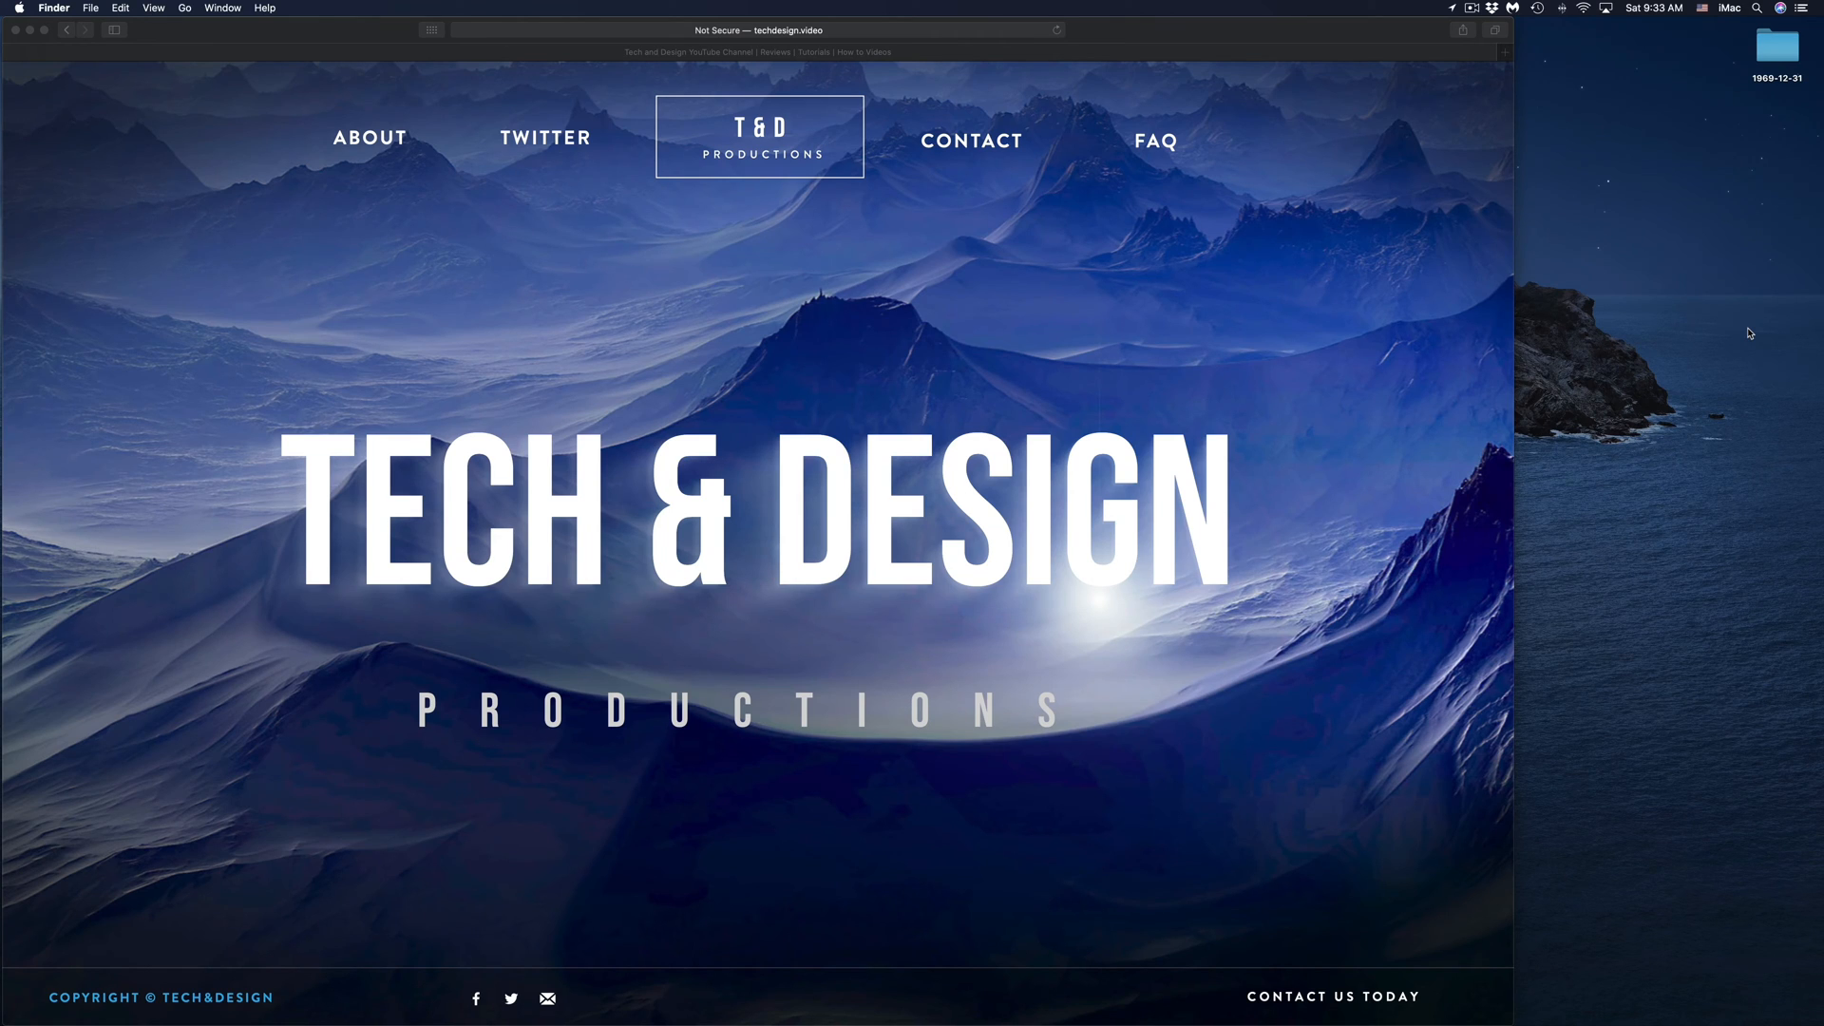
mouse_move(1742, 329)
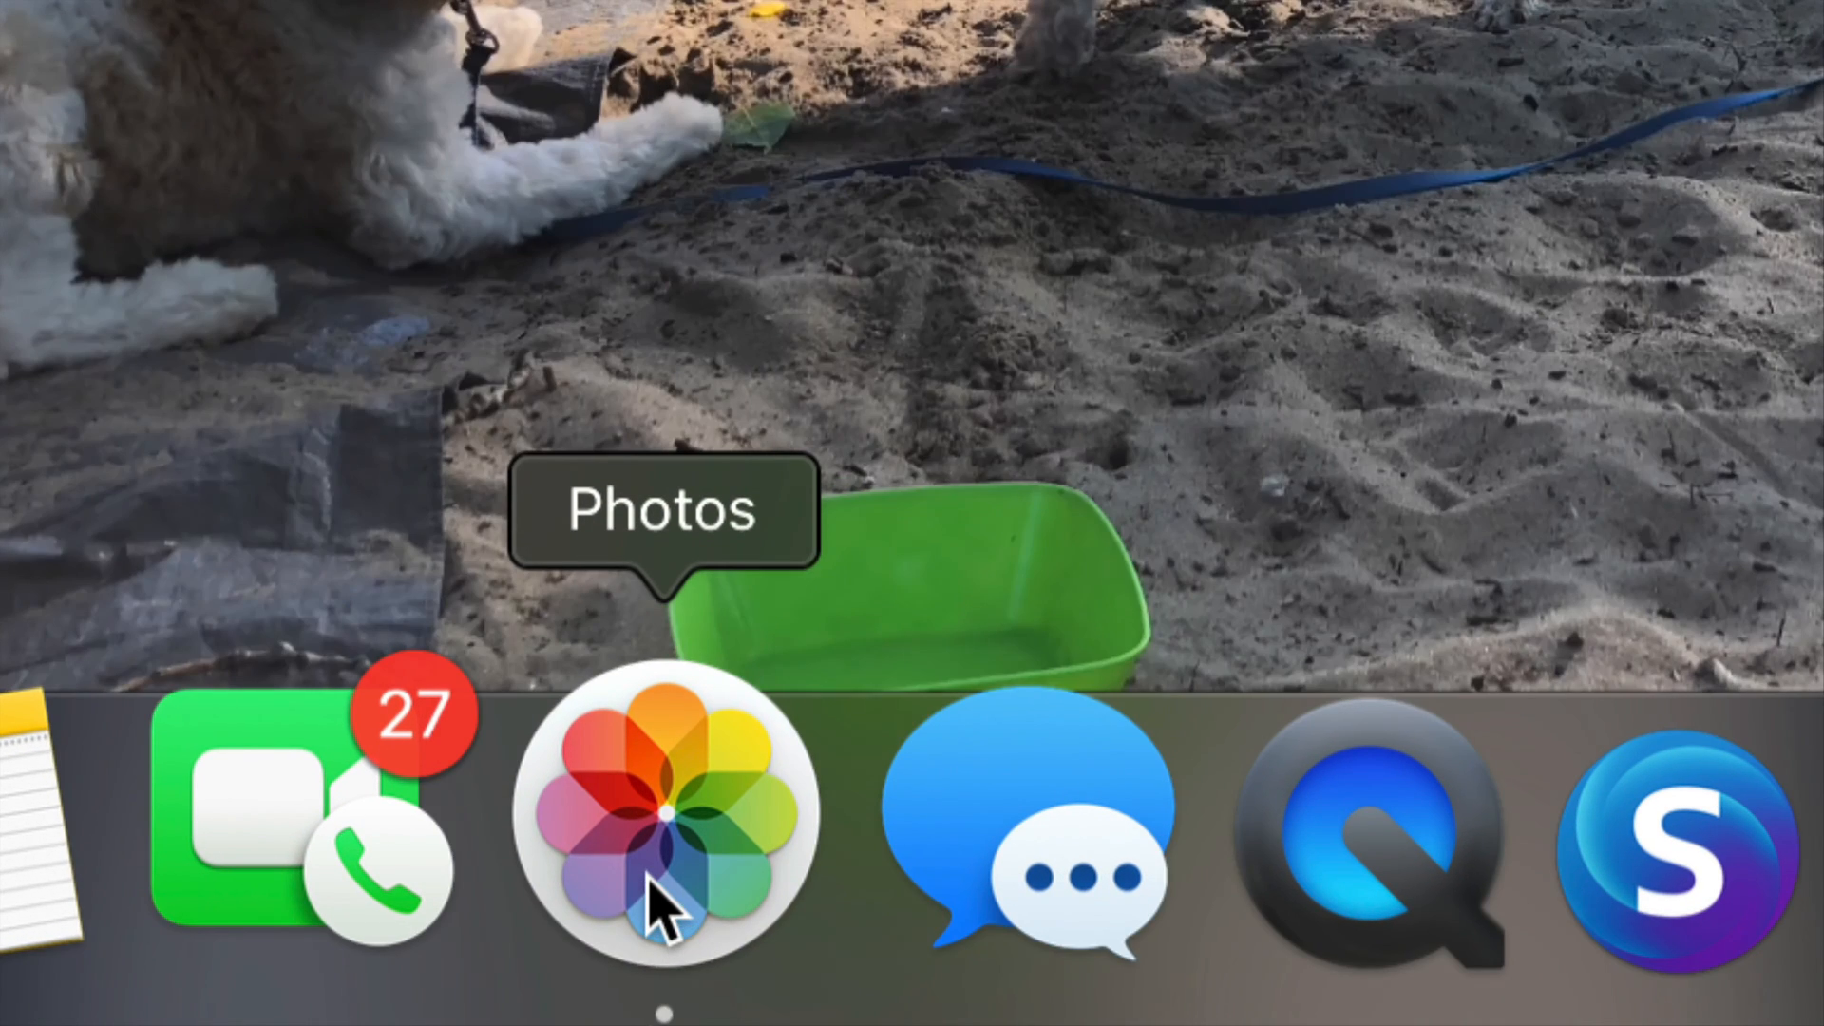
- Start the Photos app, where the HERO3+ Silver Edition appears under Devices
left_click(669, 815)
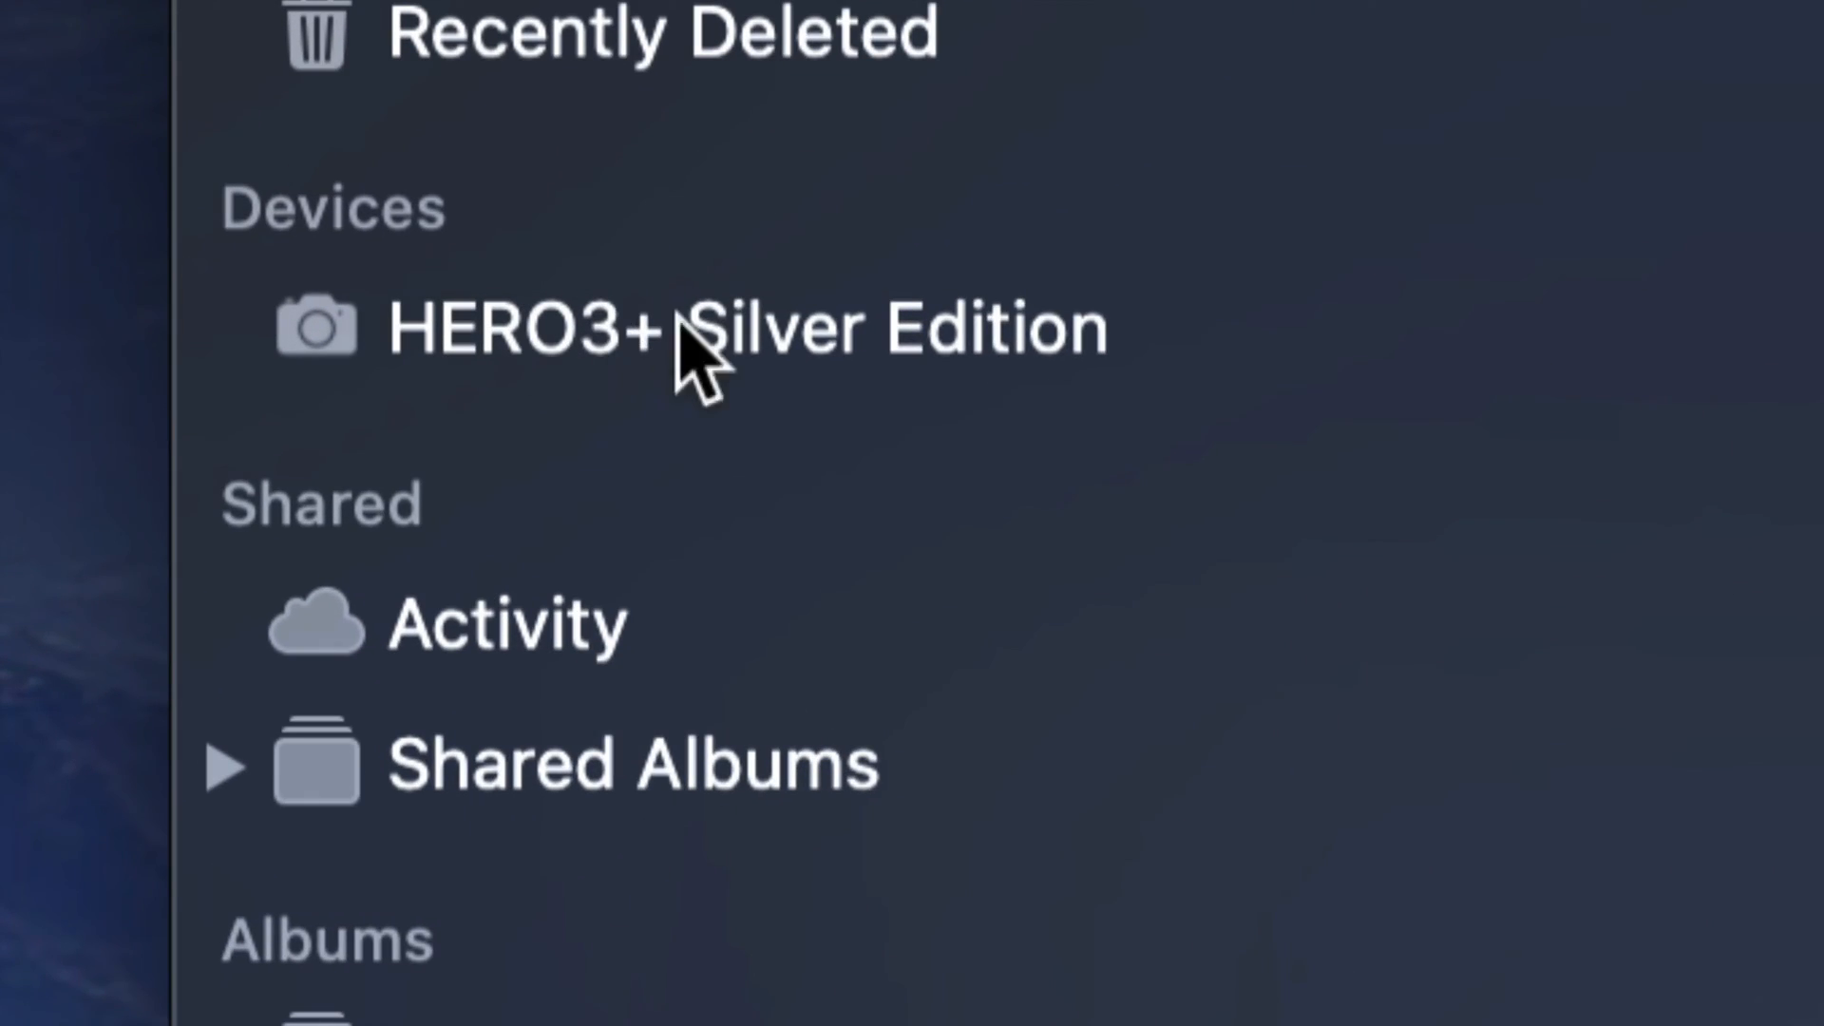
mouse_move(827, 373)
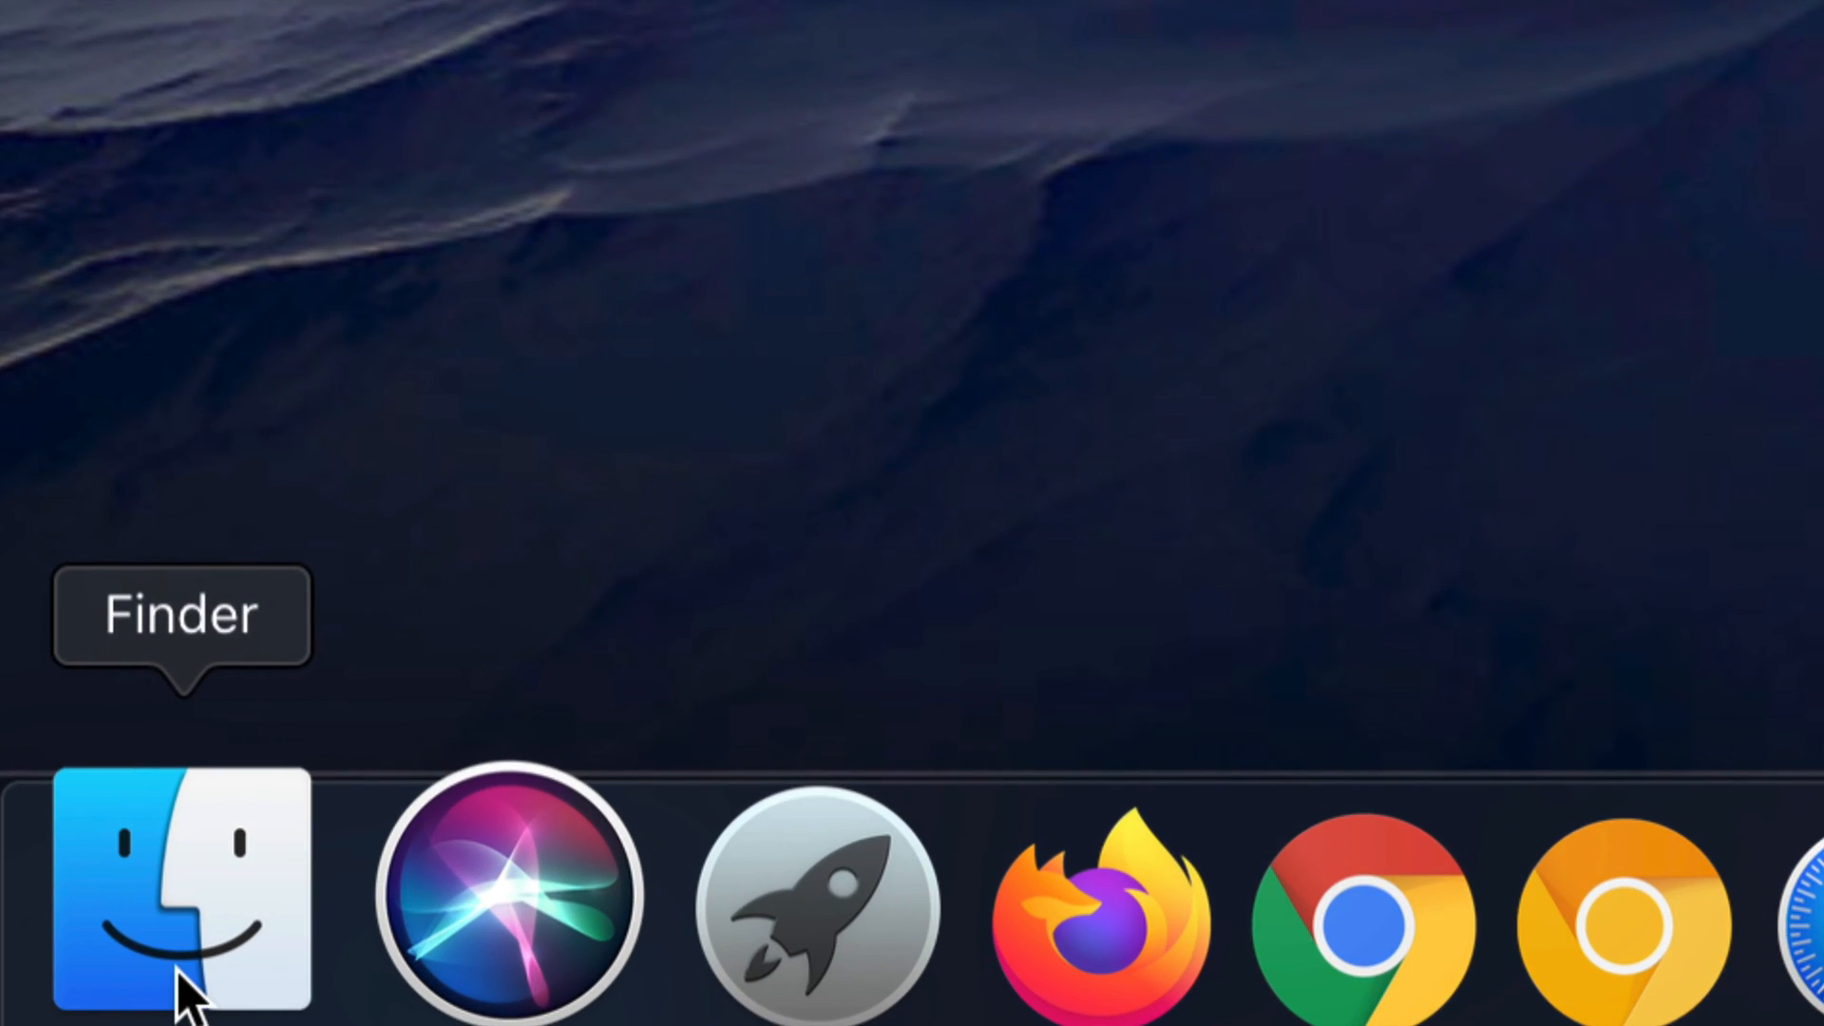
- Switch back to Finder, leaving Photos in the background
left_click(183, 890)
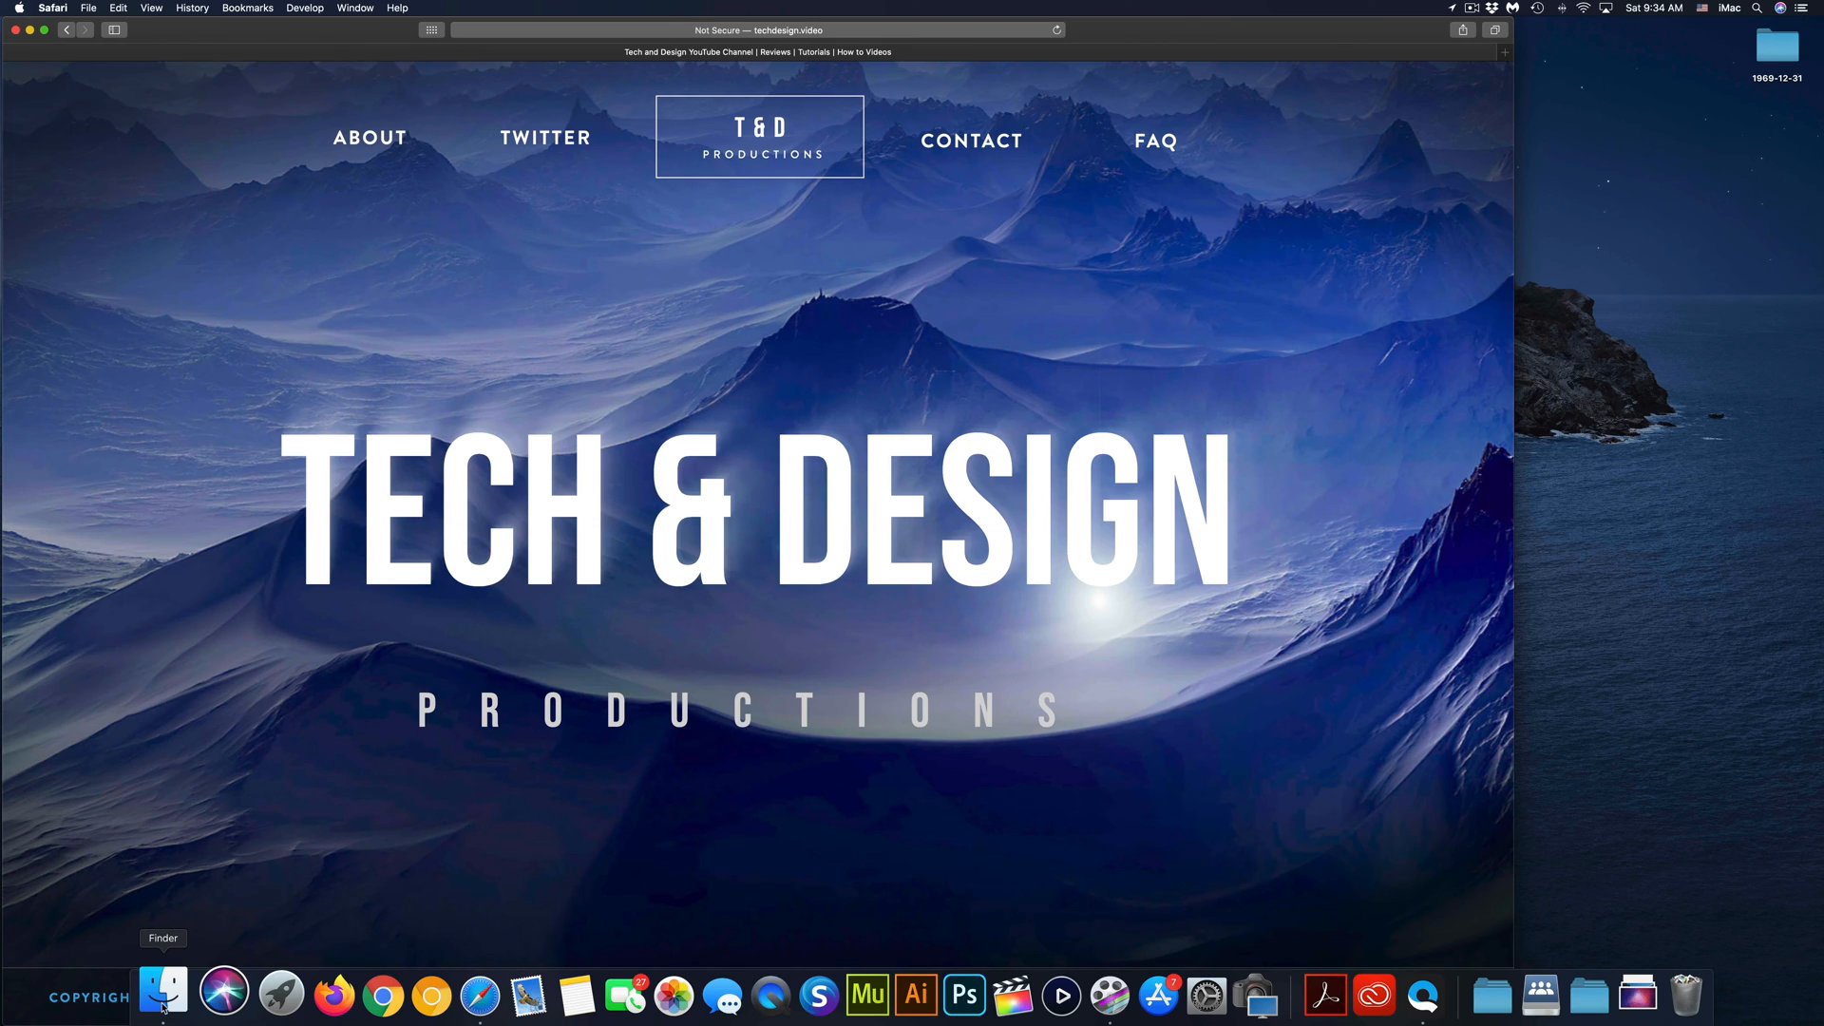